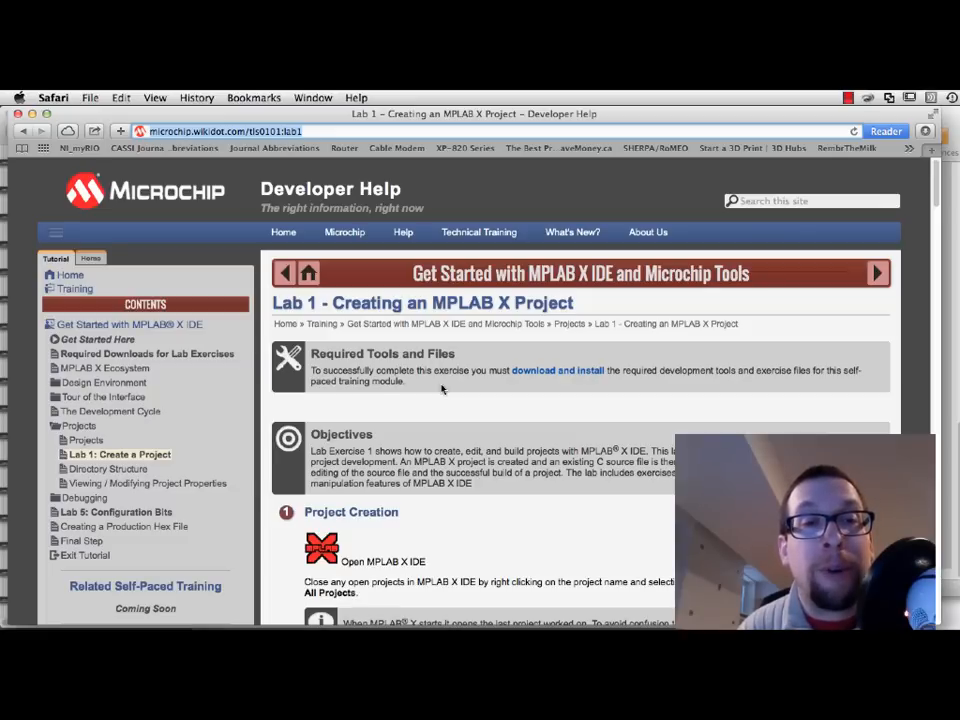
Step: Scroll through the Lab 1 wiki page's project creation steps in Safari
scroll("down", 3)
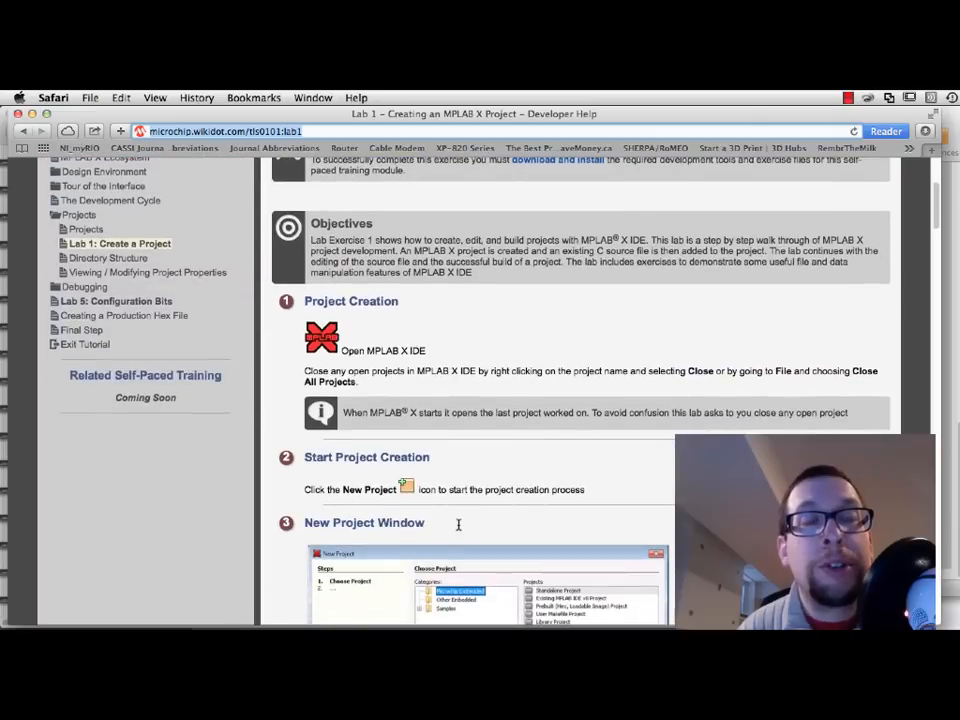
scroll("down", 3)
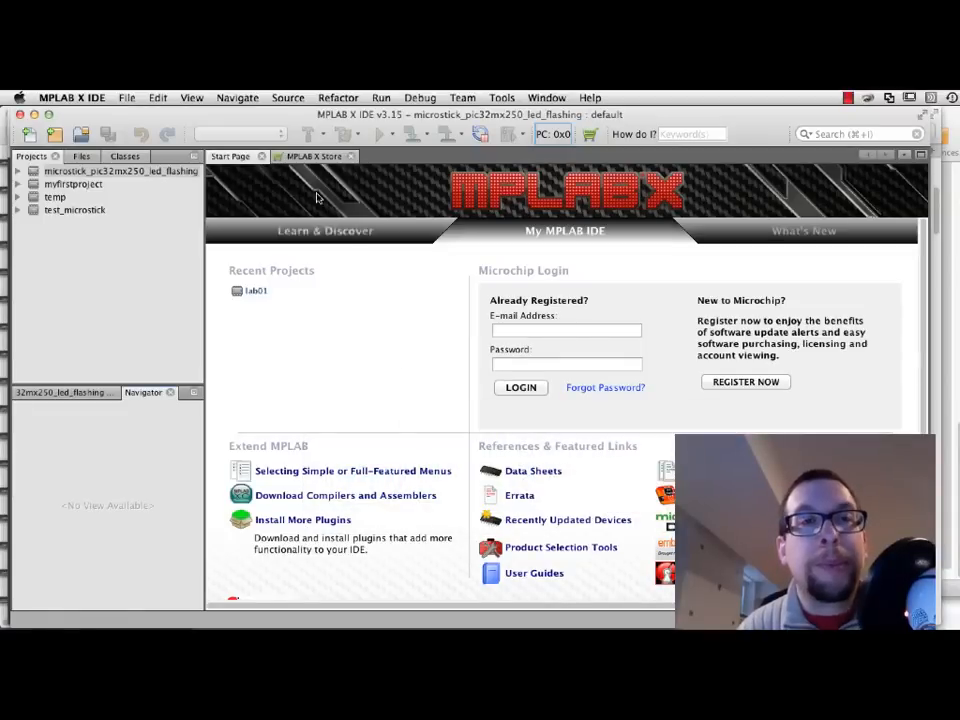
Step: Begin a new Microchip Embedded Standalone Project from the File menu and continue
left_click(126, 97)
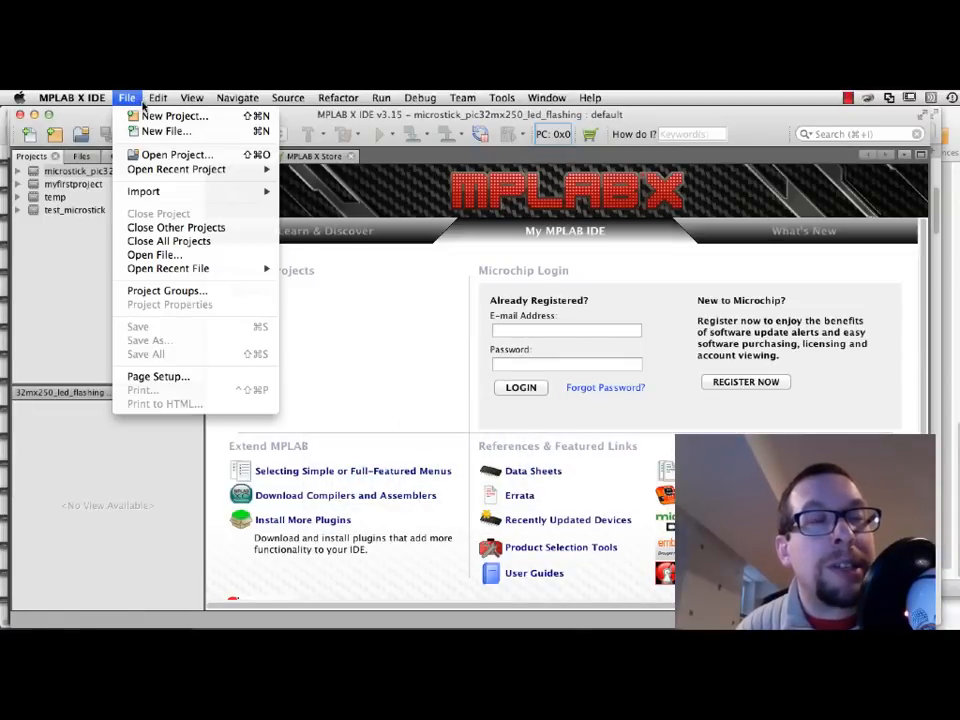
left_click(174, 116)
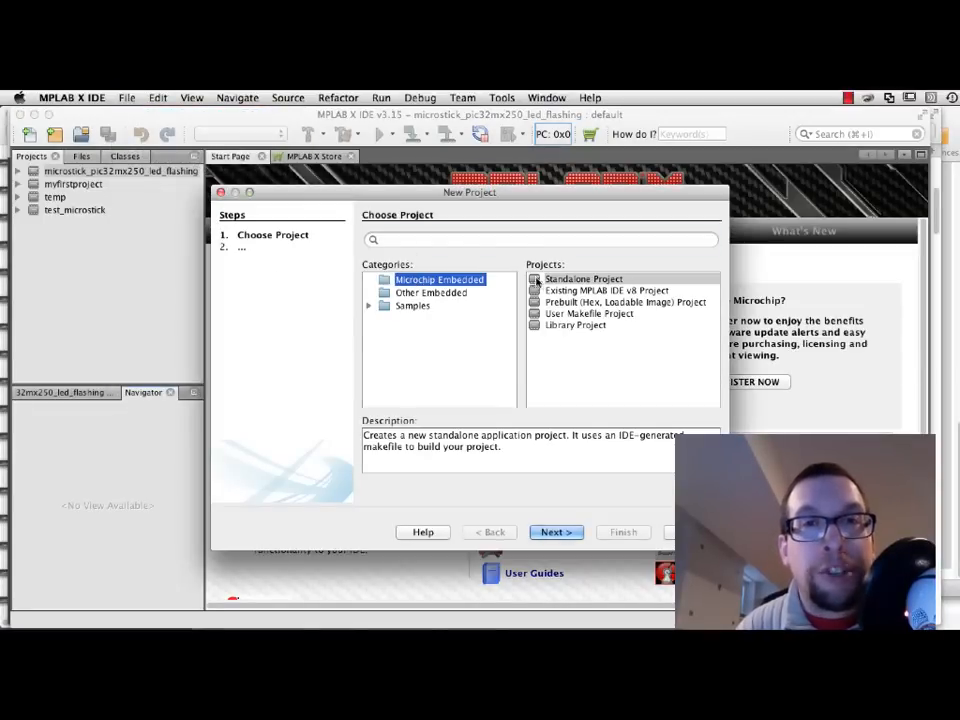
left_click(583, 278)
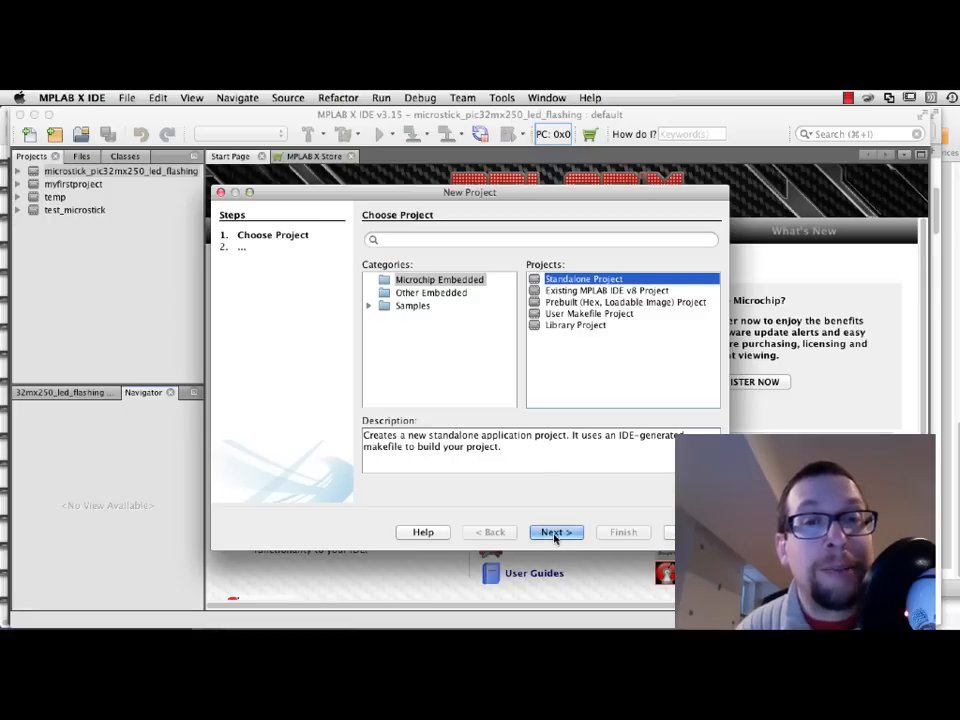
left_click(556, 531)
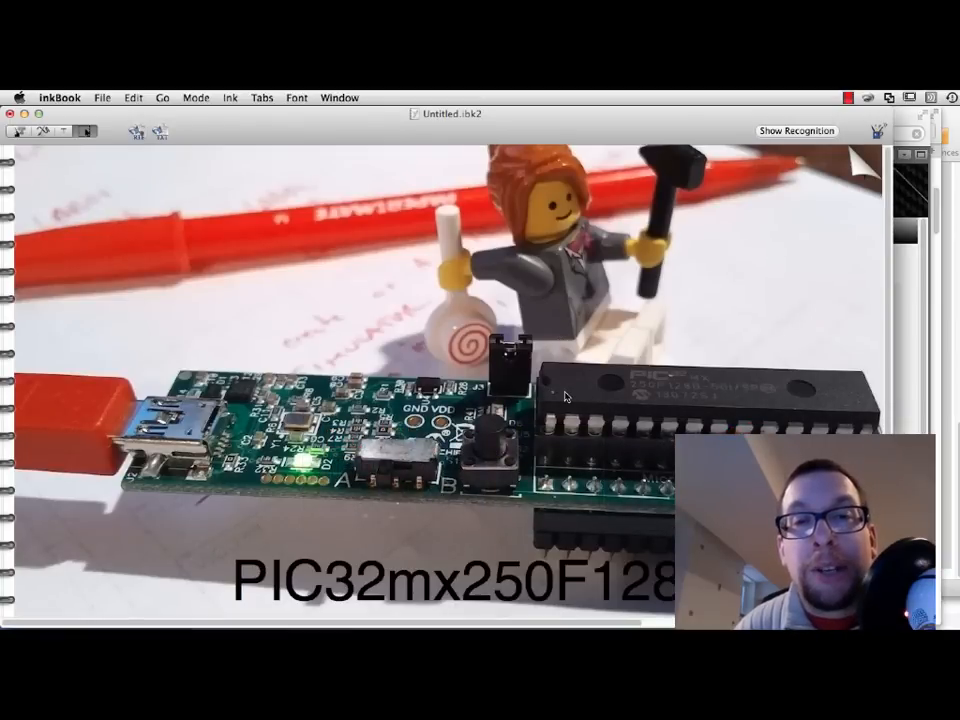
mouse_move(567, 510)
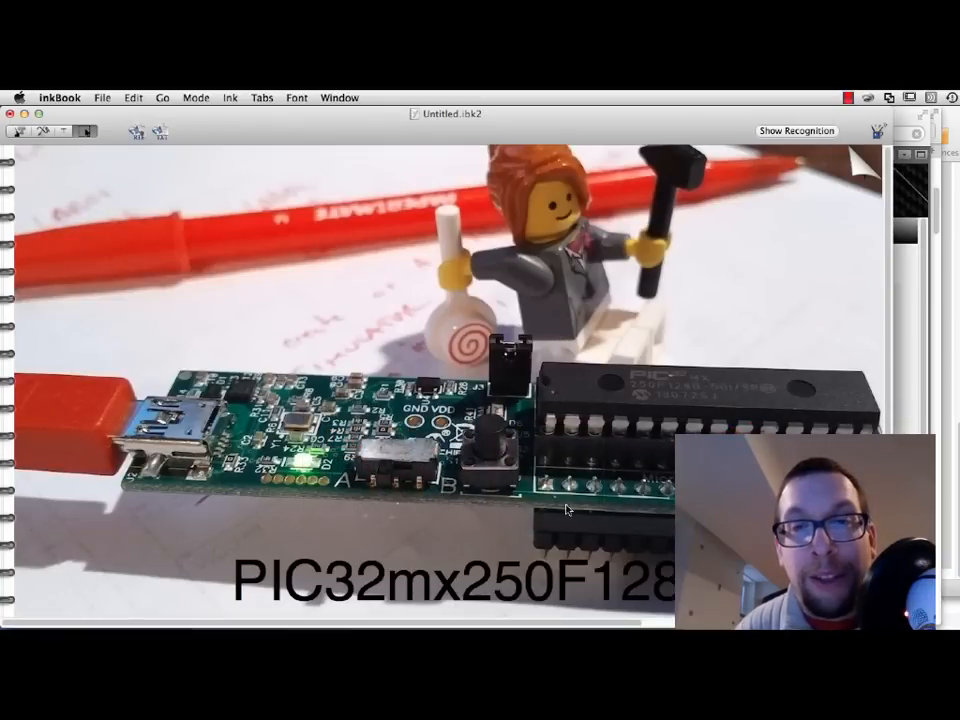
mouse_move(567, 401)
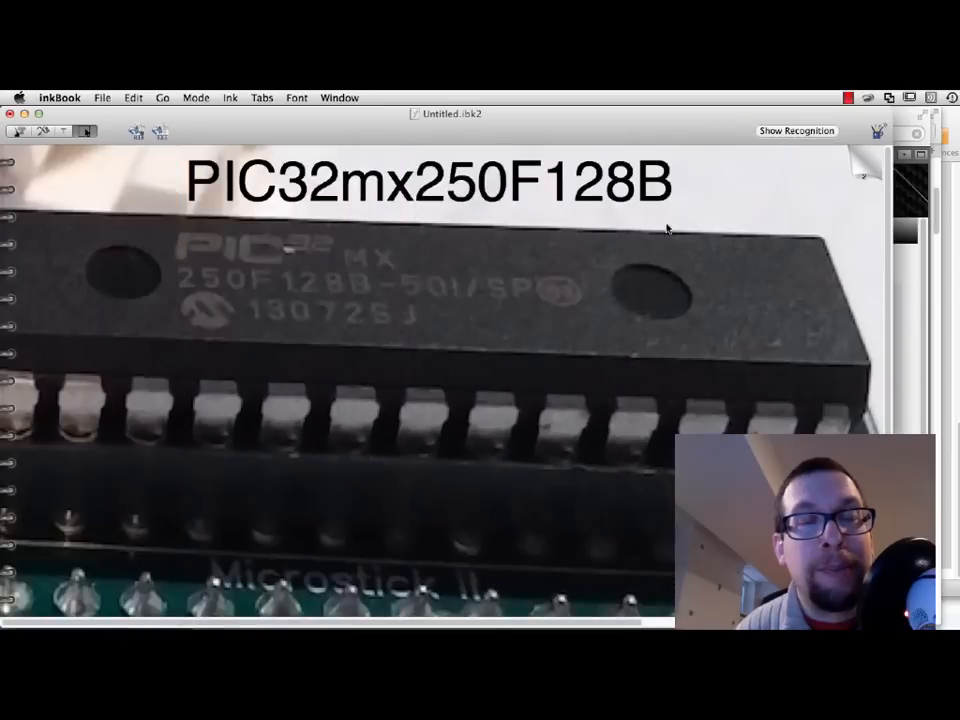
mouse_move(193, 266)
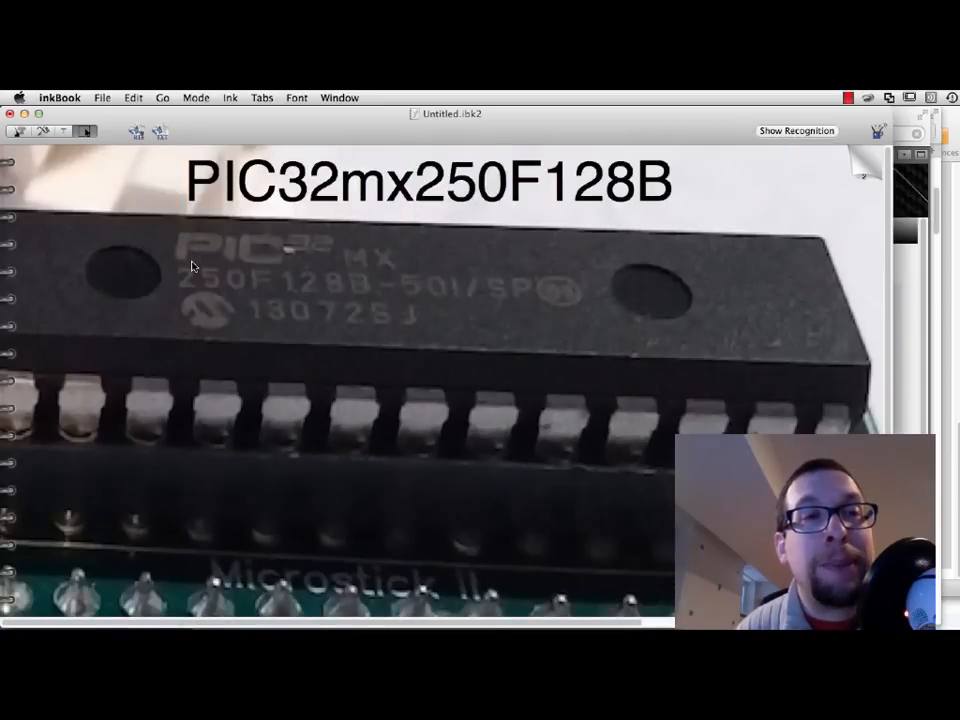
mouse_move(380, 270)
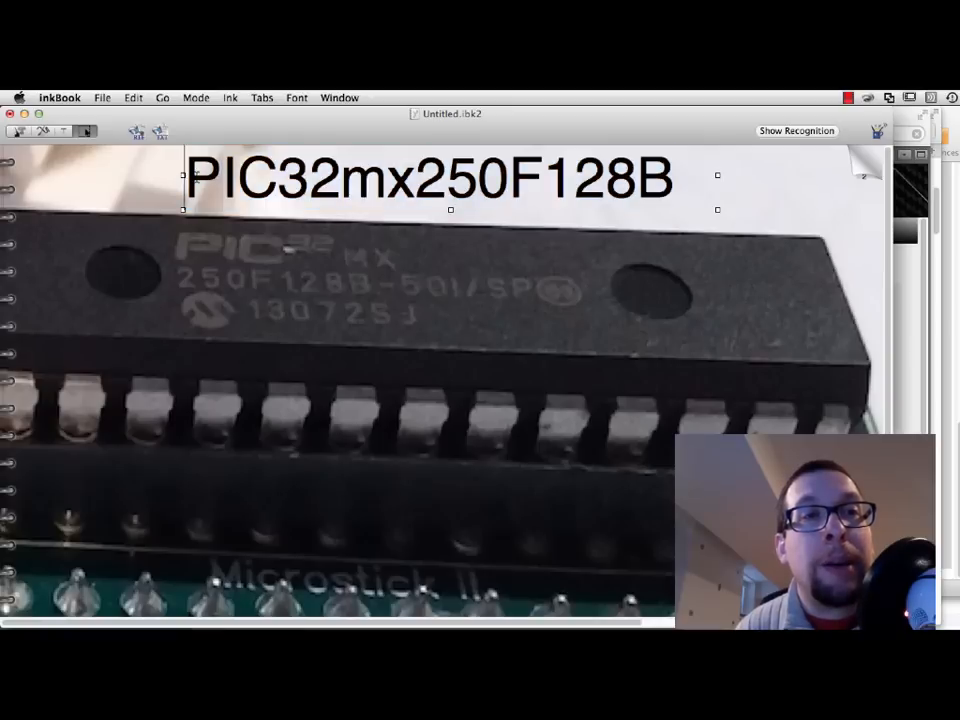
Step: Highlight the PIC32mx250F128B part number on the inkBook chip close-up, then return to MPLAB X
left_click_drag(185, 178, 415, 178)
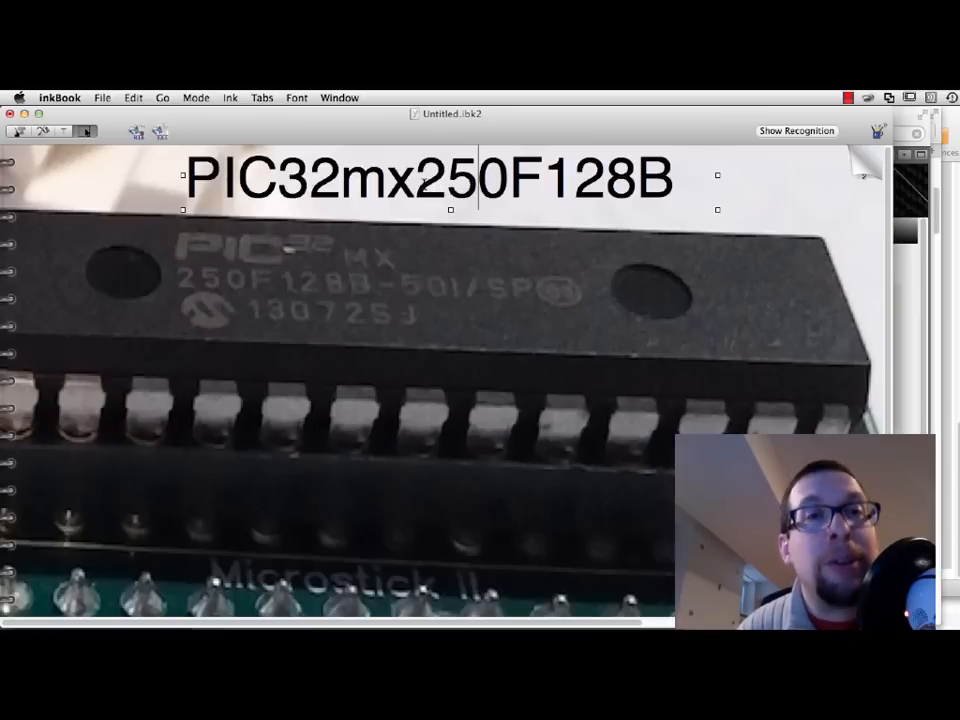
mouse_move(298, 292)
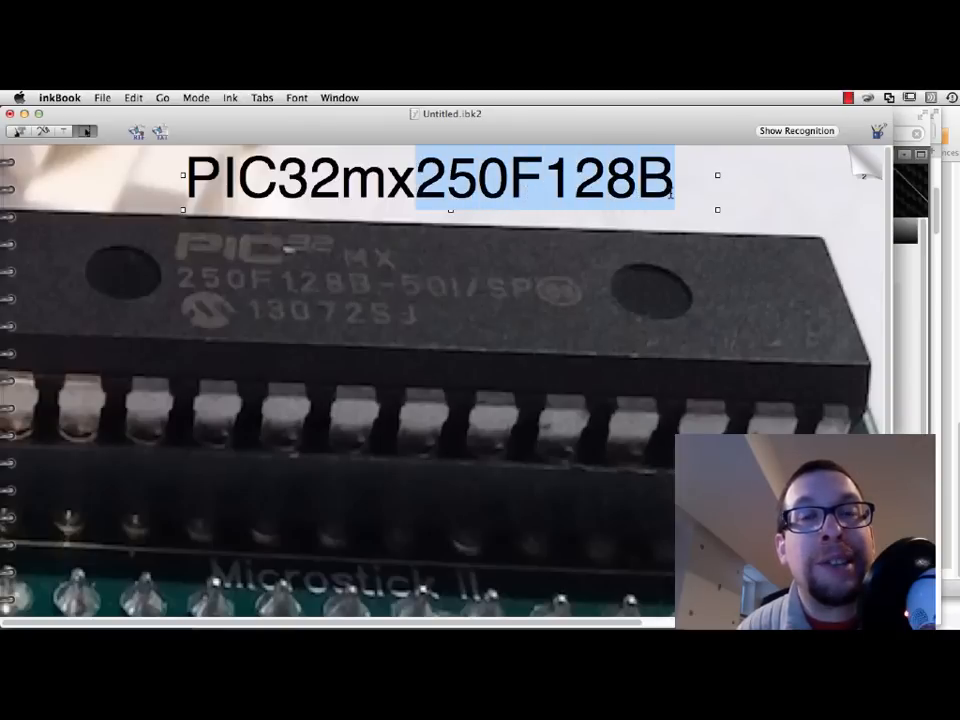
left_click(648, 260)
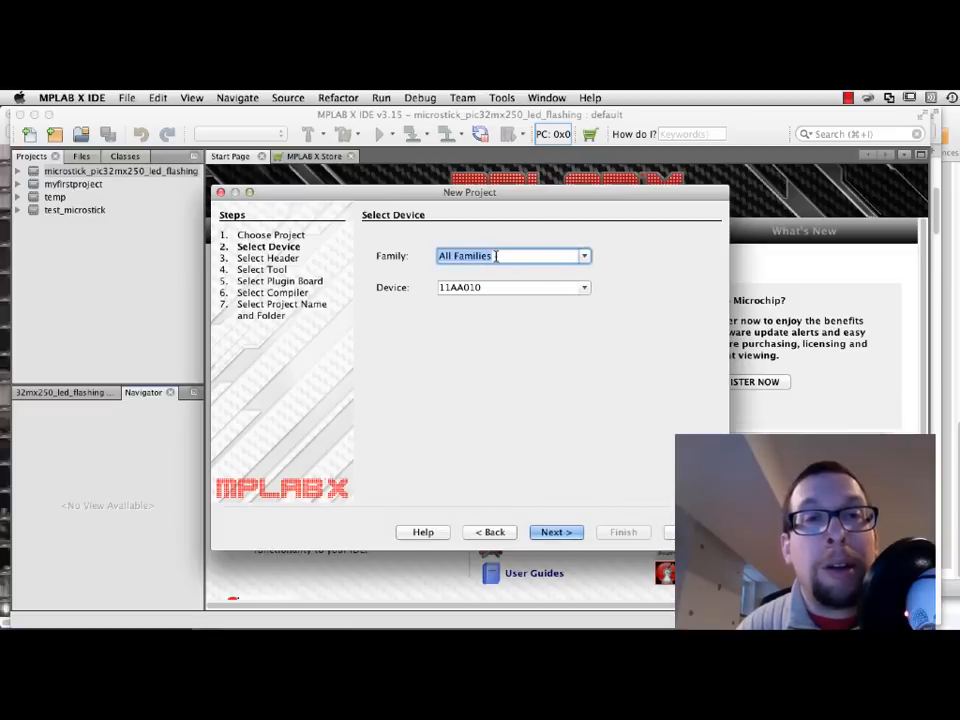
Step: Set Family to 32-bit MCUs (PIC32) and Device to PIC32MX250F128B, then continue
left_click(583, 256)
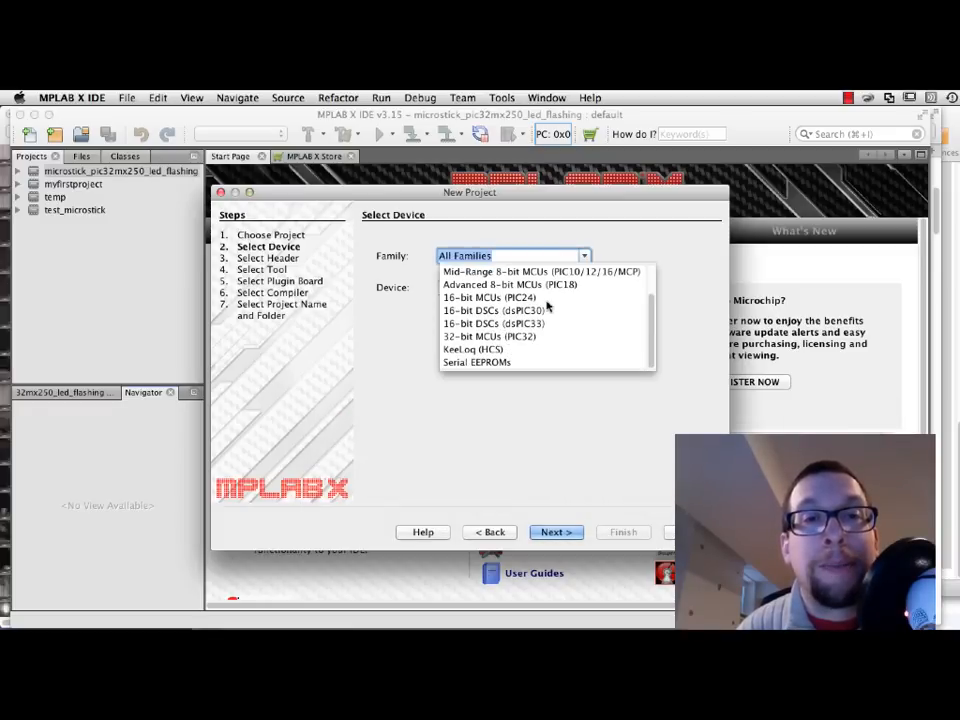
left_click(489, 336)
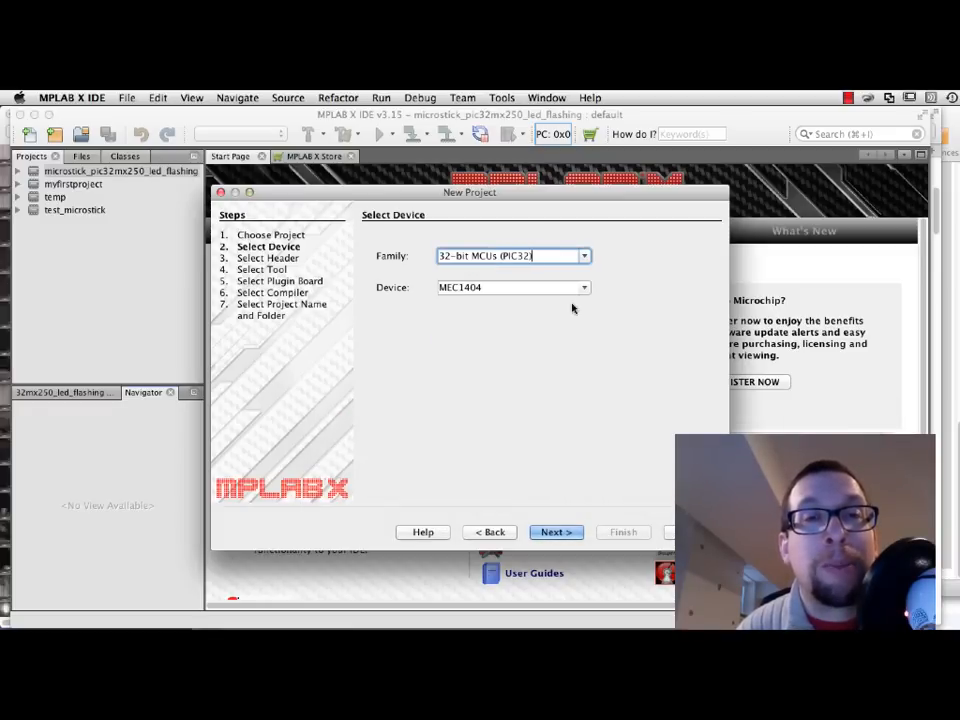
mouse_move(590, 293)
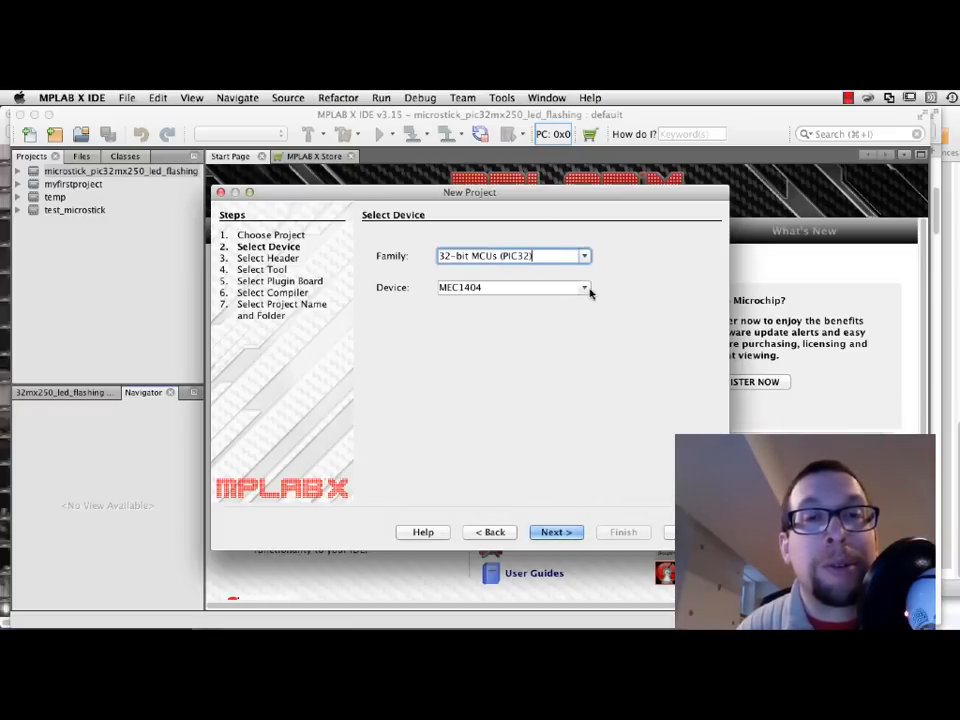
left_click(584, 288)
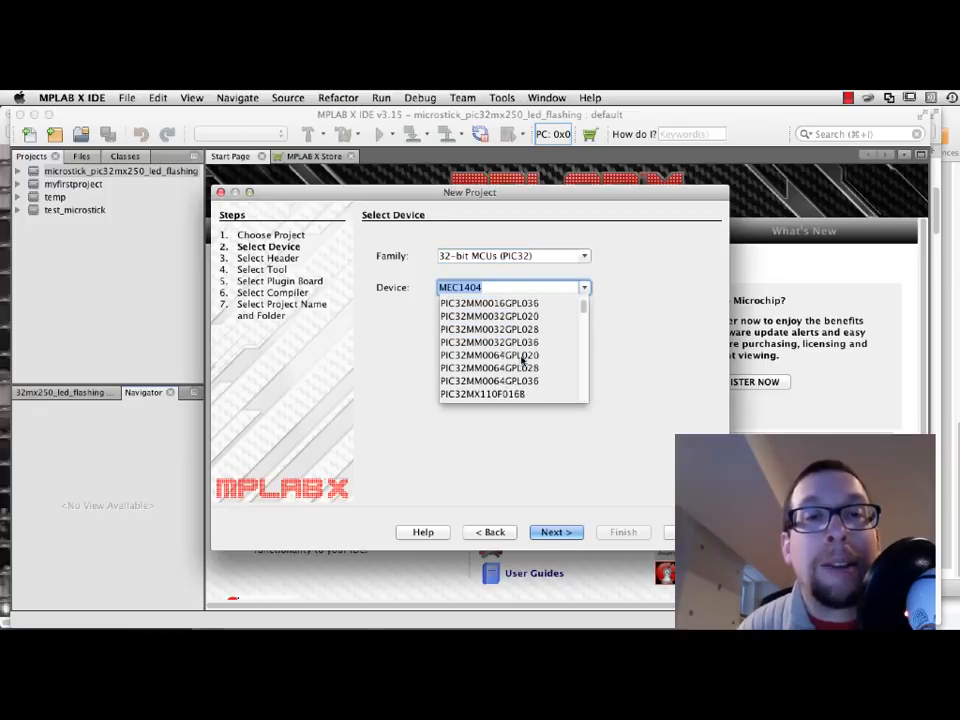
scroll("down", 3)
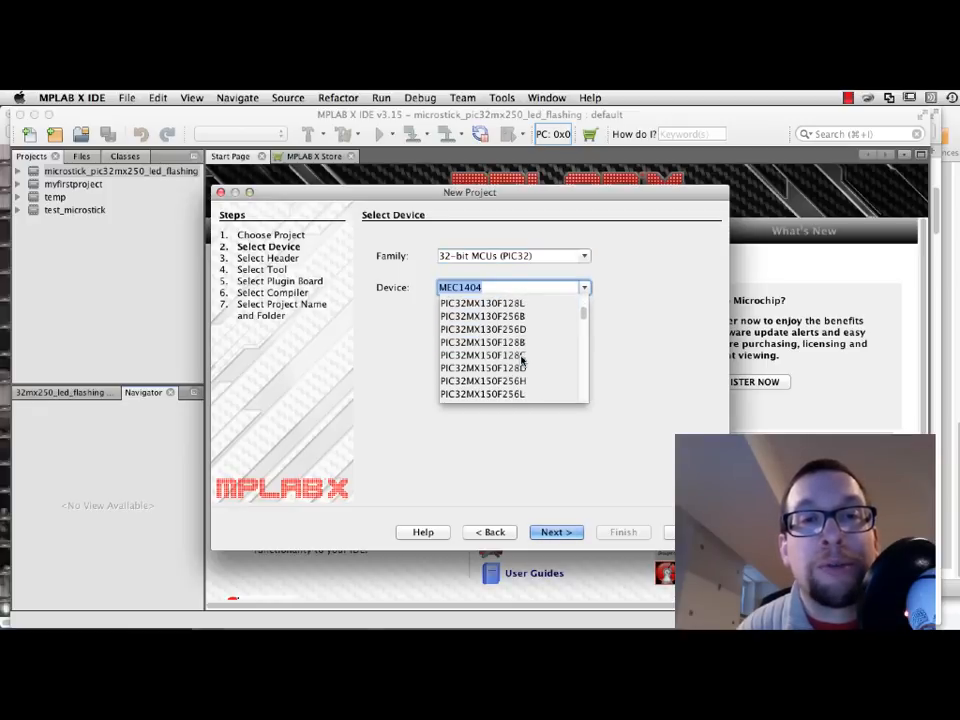
scroll("down", 3)
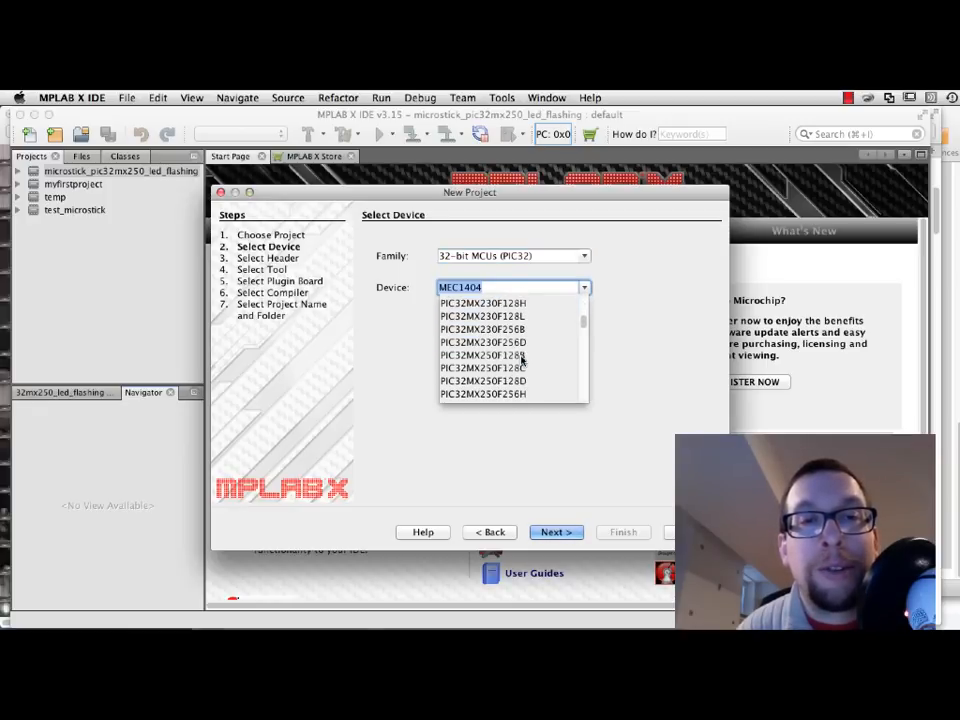
scroll("down", 3)
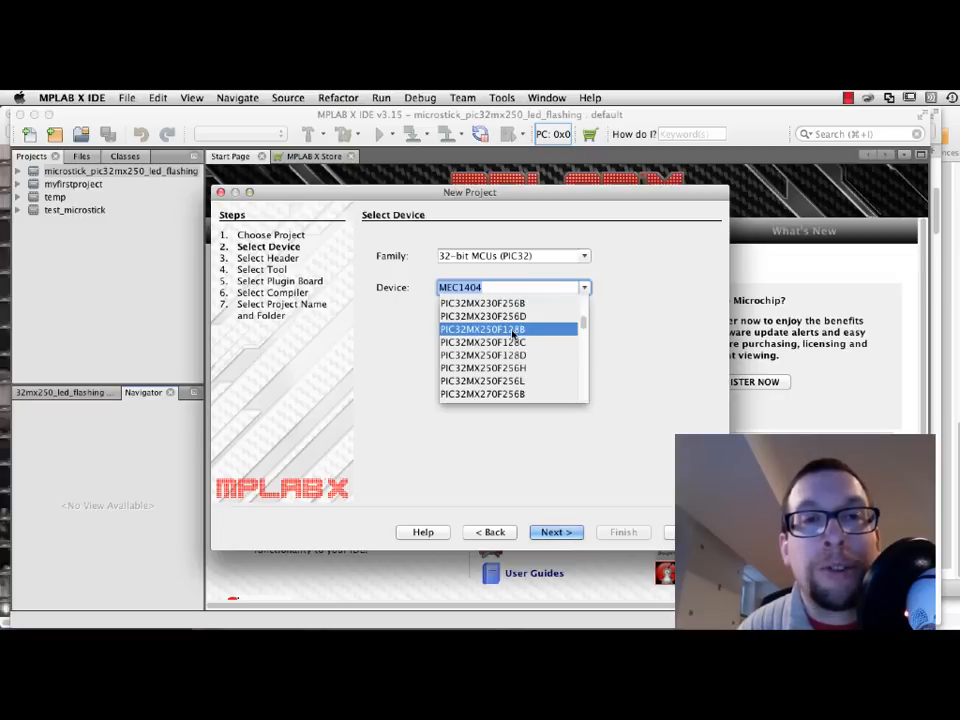
left_click(482, 329)
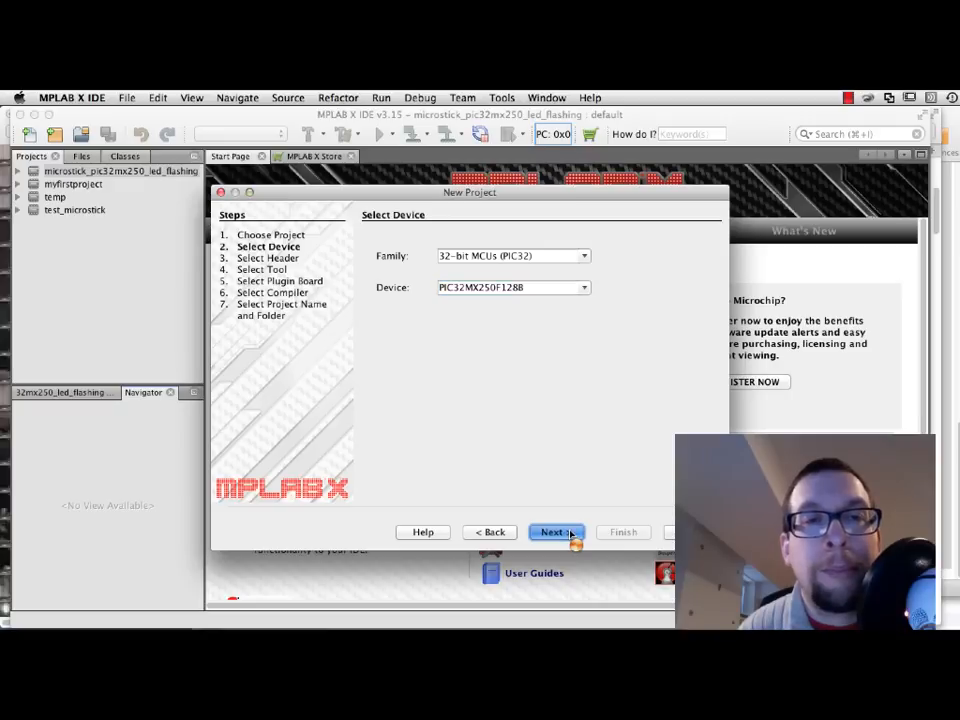
left_click(556, 531)
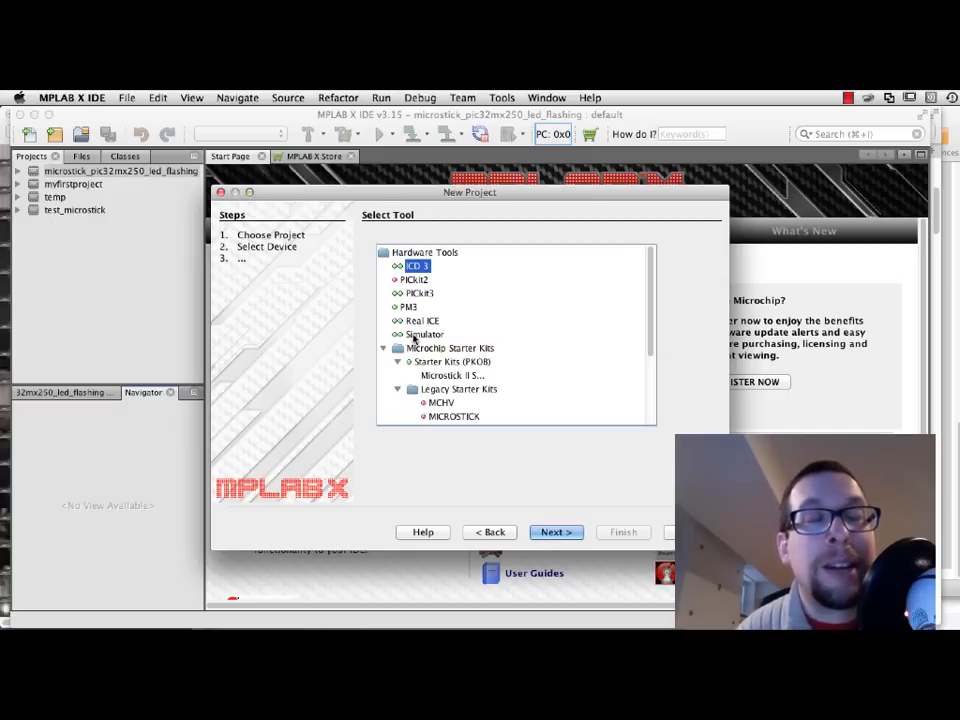
Step: Accept the hardware tool and choose the XC32 (v1.40) compiler toolchain
left_click(555, 531)
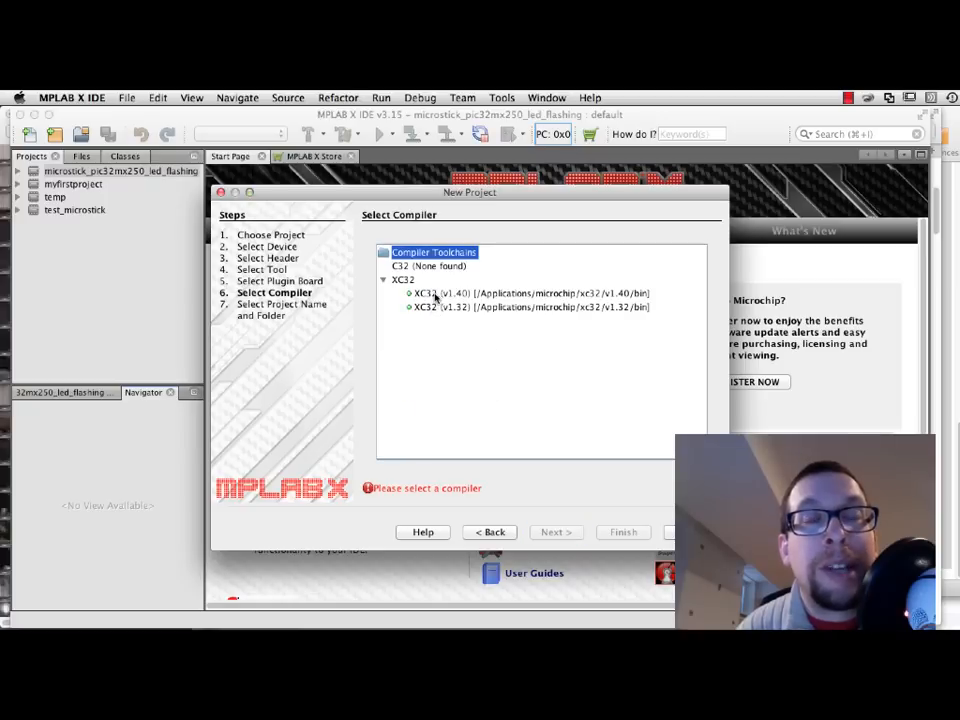
left_click(528, 293)
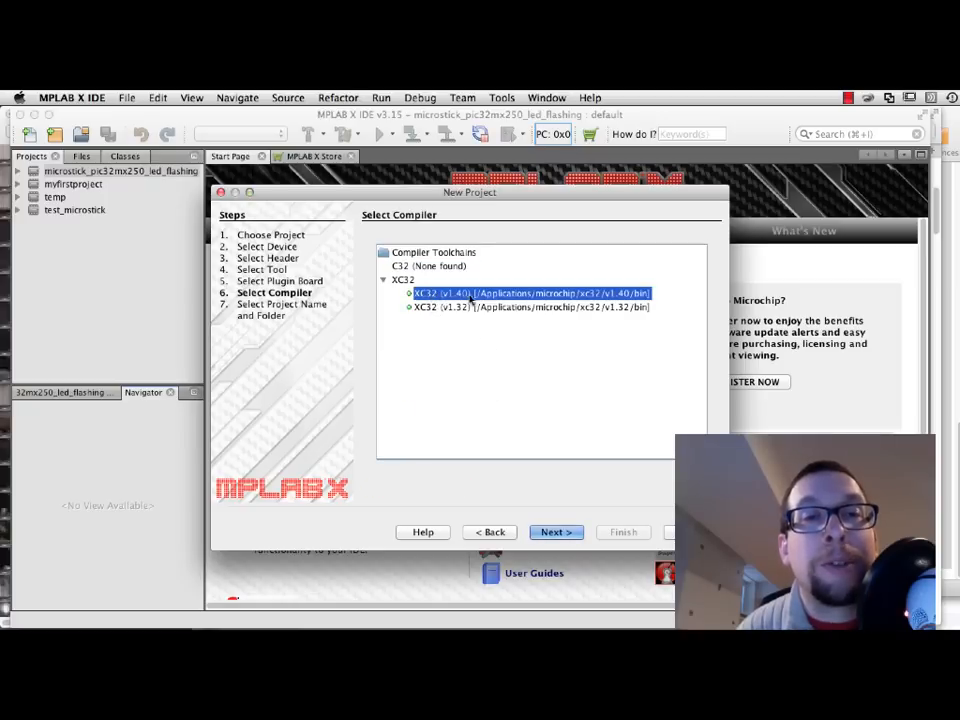
mouse_move(475, 300)
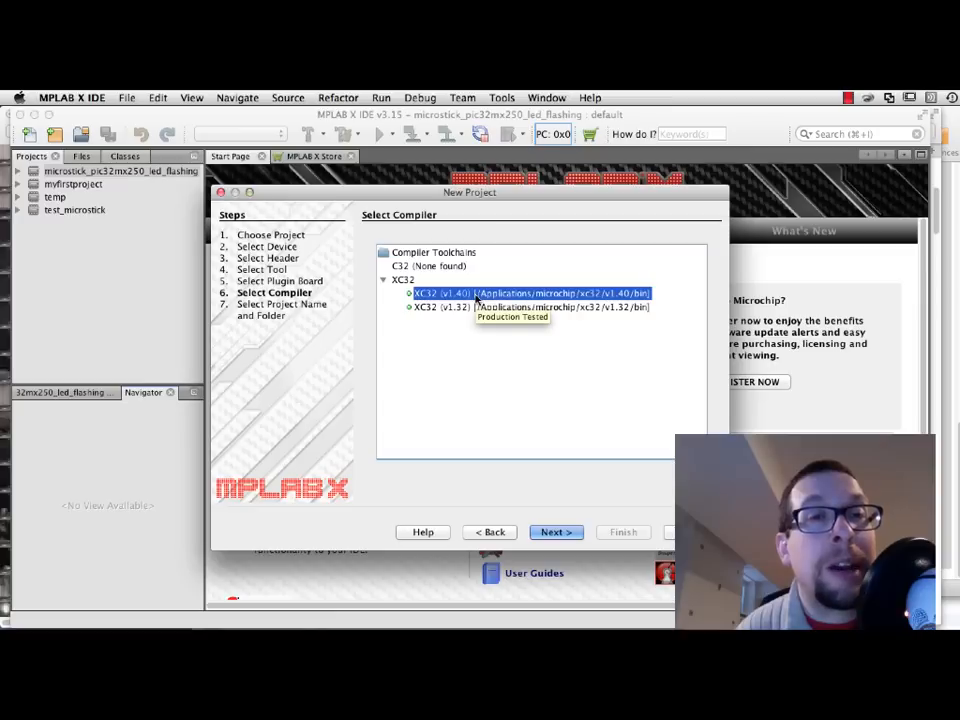
left_click(556, 532)
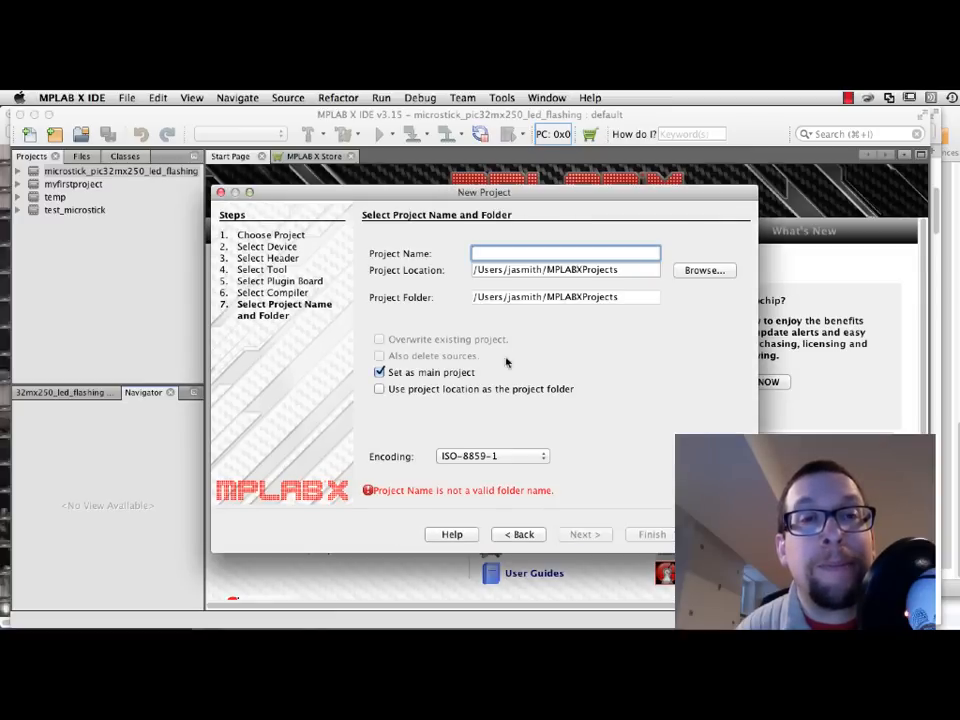
Step: Finish the wizard with project name lab01 and bring up the project's context menu
type("lab0")
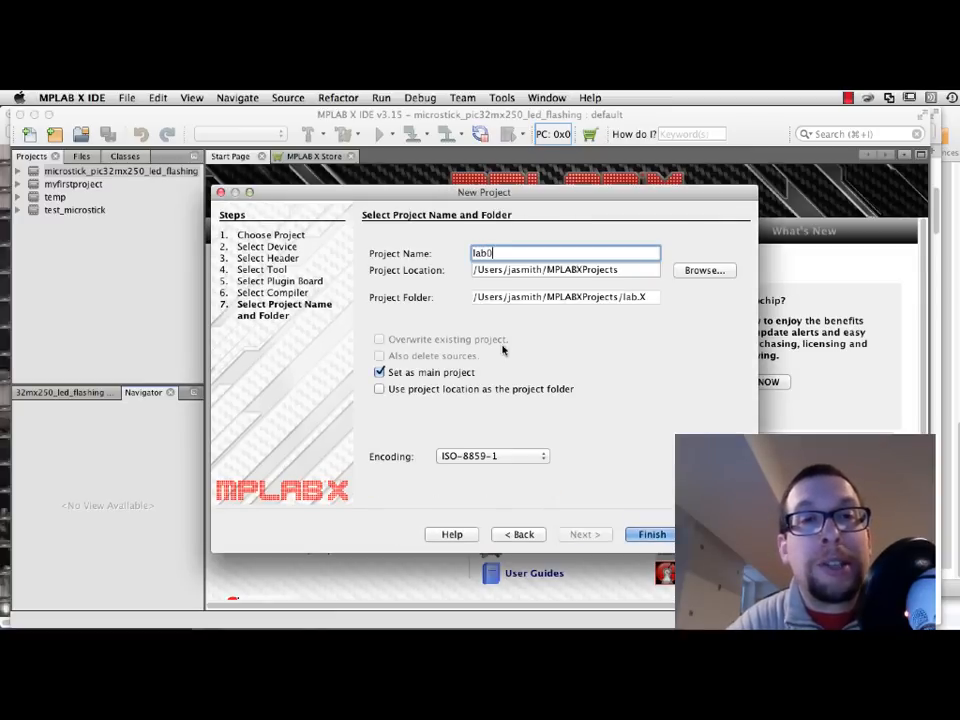
type("1")
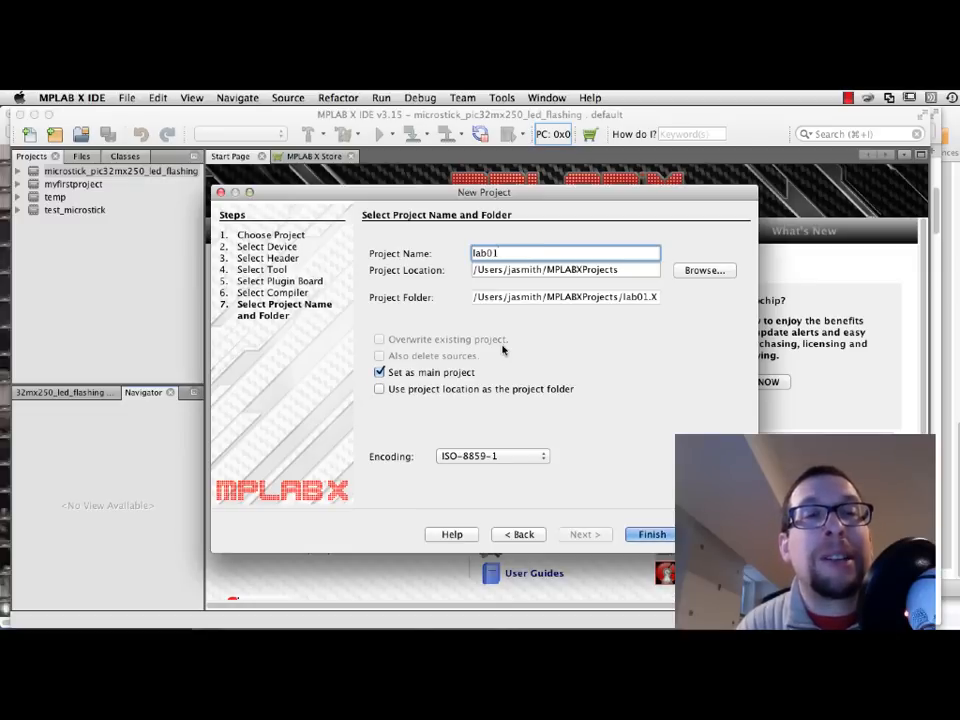
mouse_move(553, 543)
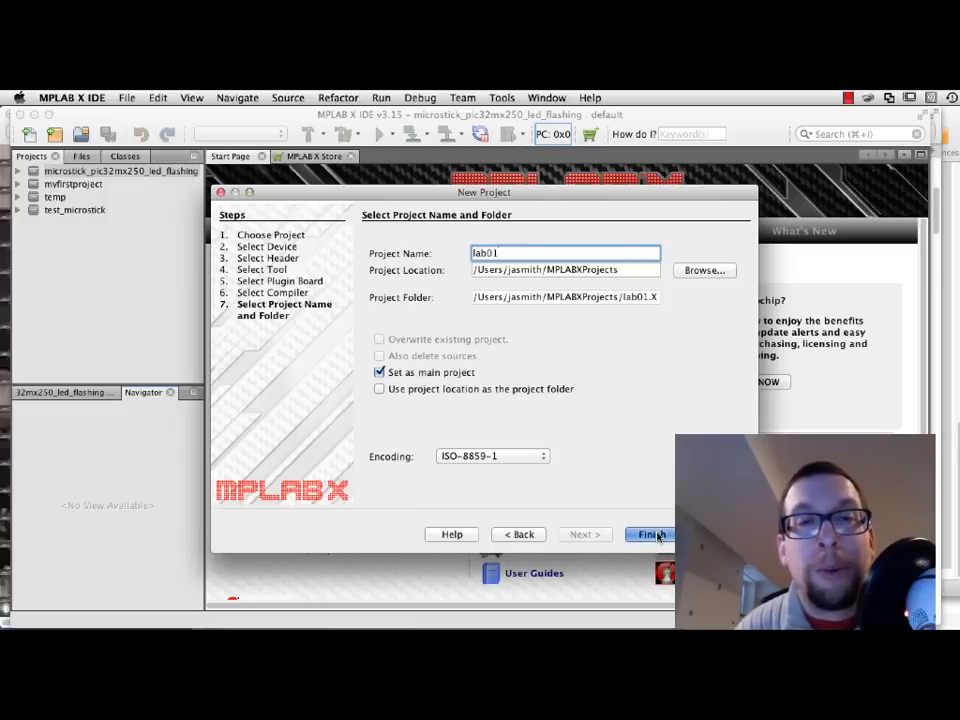
left_click(649, 534)
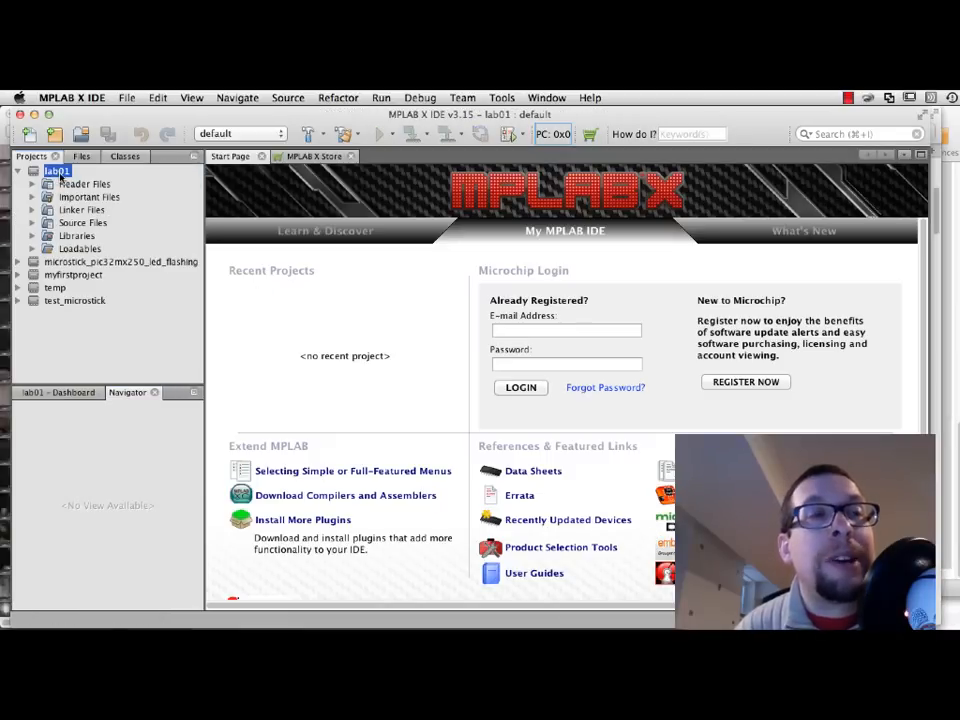
mouse_move(57, 170)
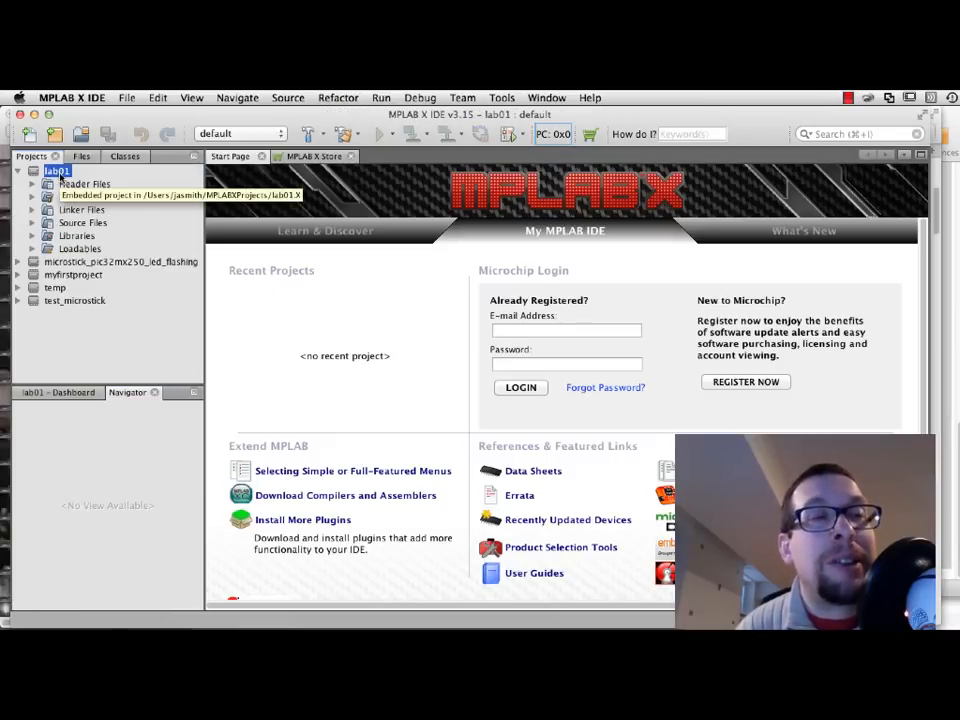
right_click(57, 171)
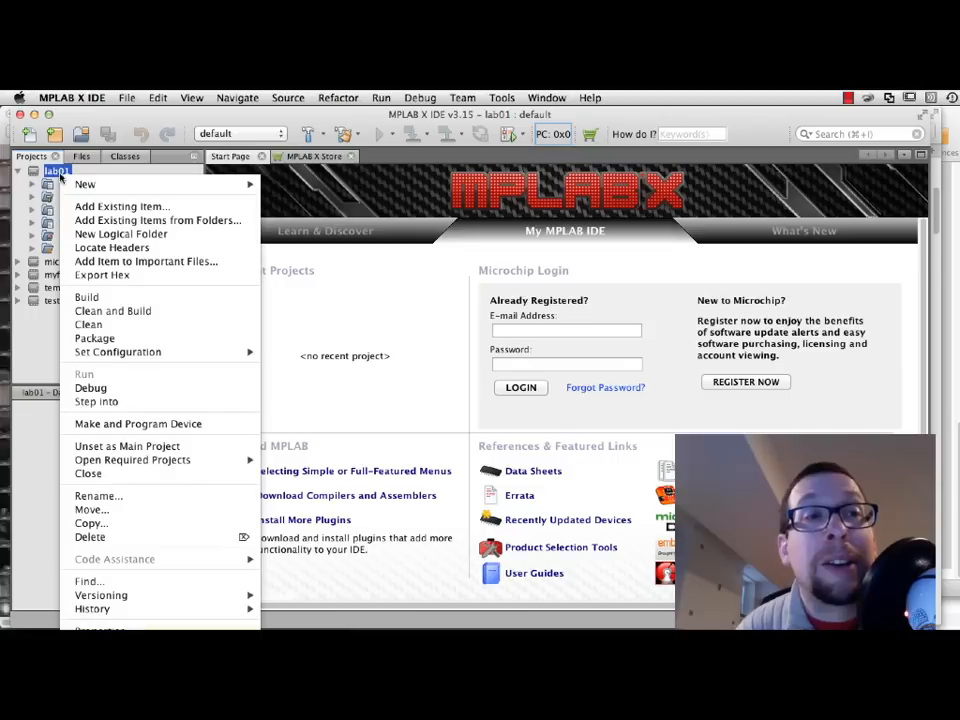
mouse_move(120, 206)
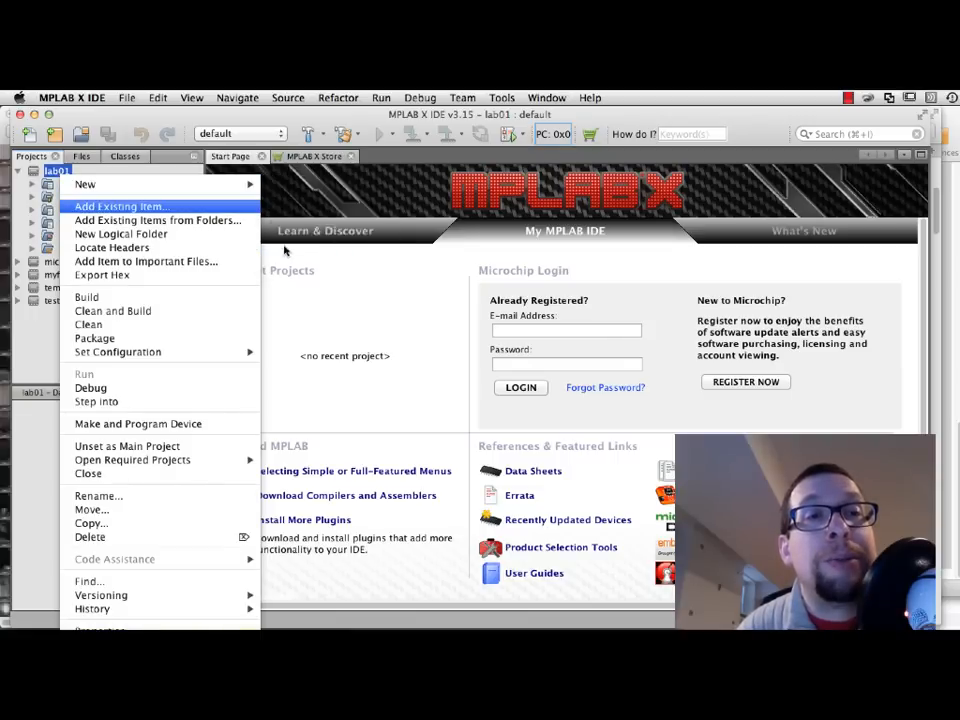
mouse_move(85, 184)
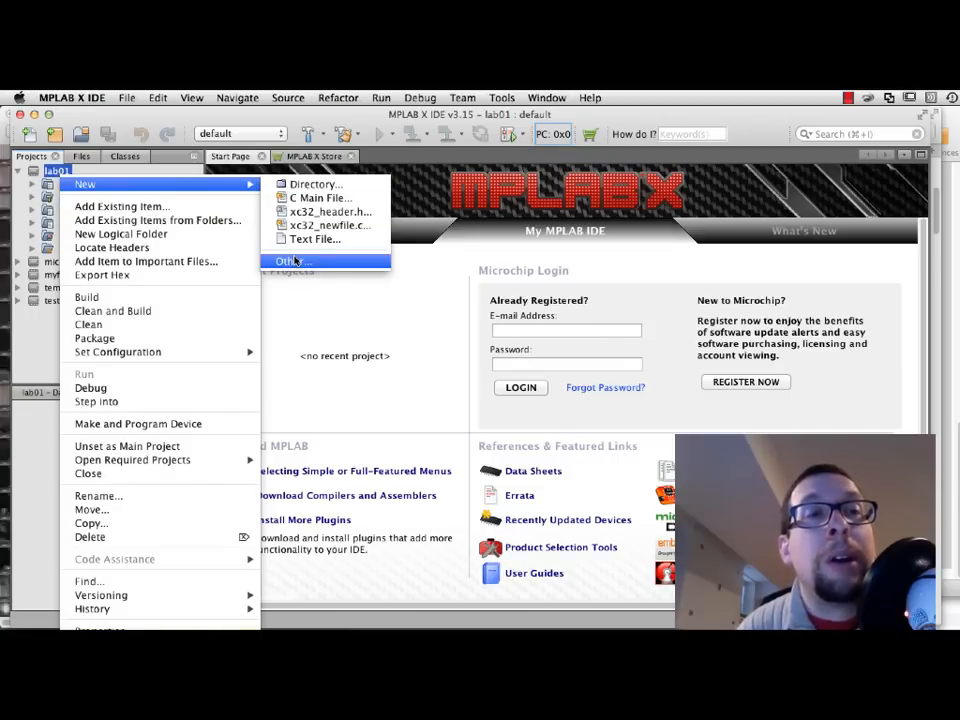
Step: Add a C Main File keeping the default name newmain to lab01
left_click(293, 261)
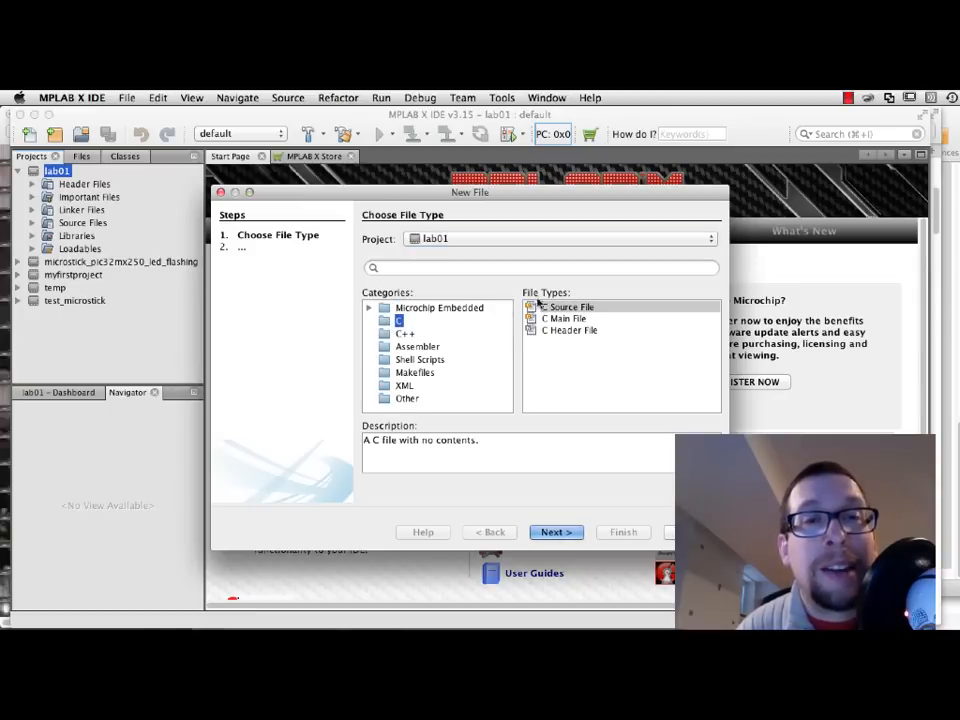
left_click(565, 318)
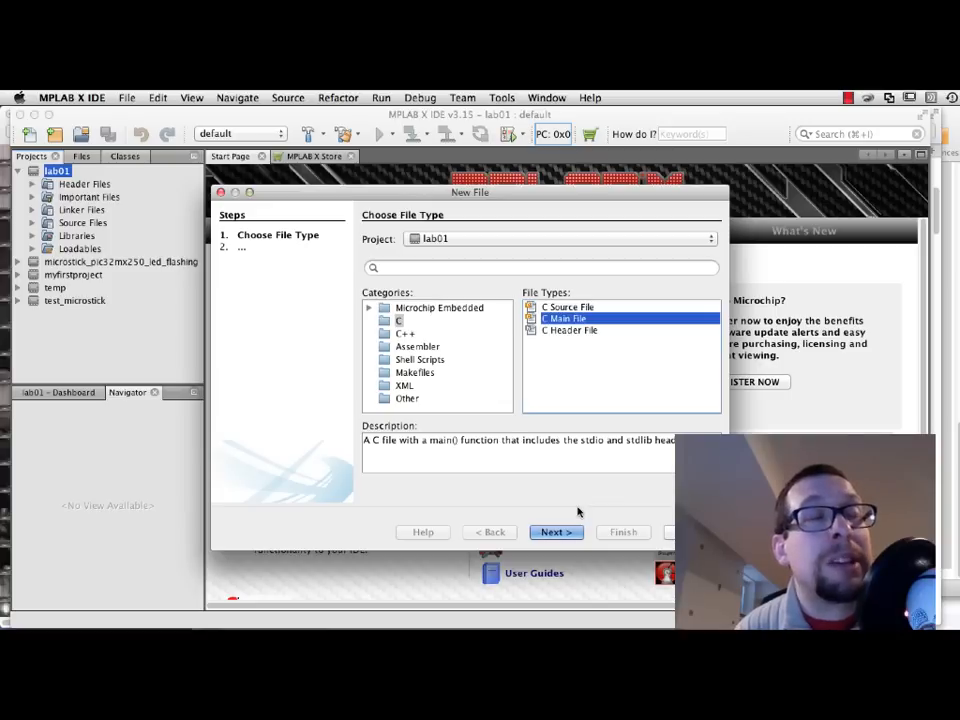
left_click(555, 531)
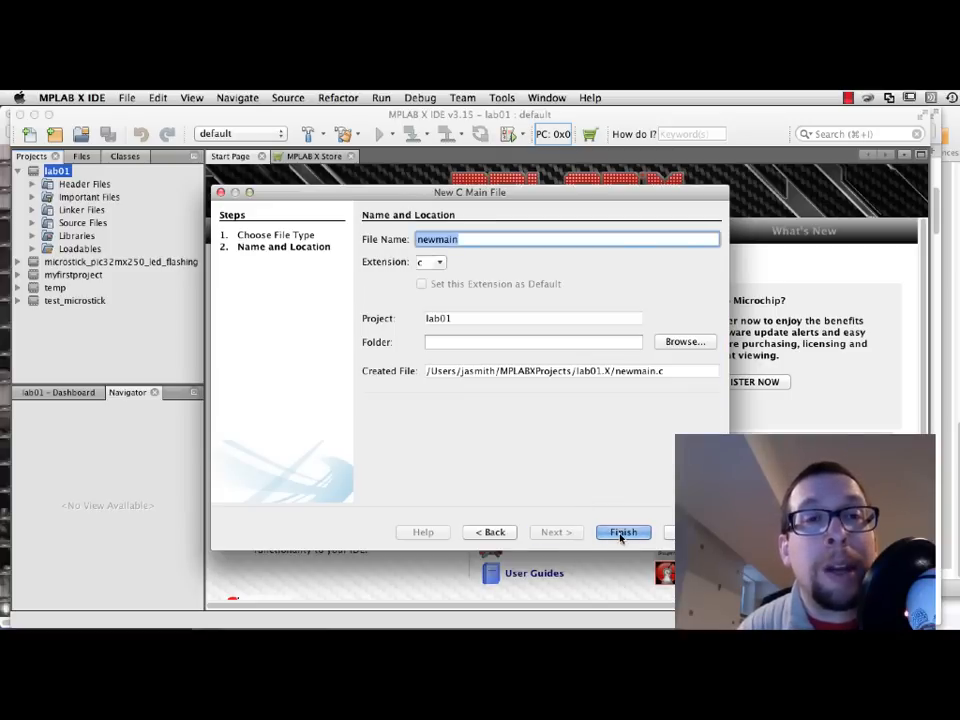
left_click(623, 531)
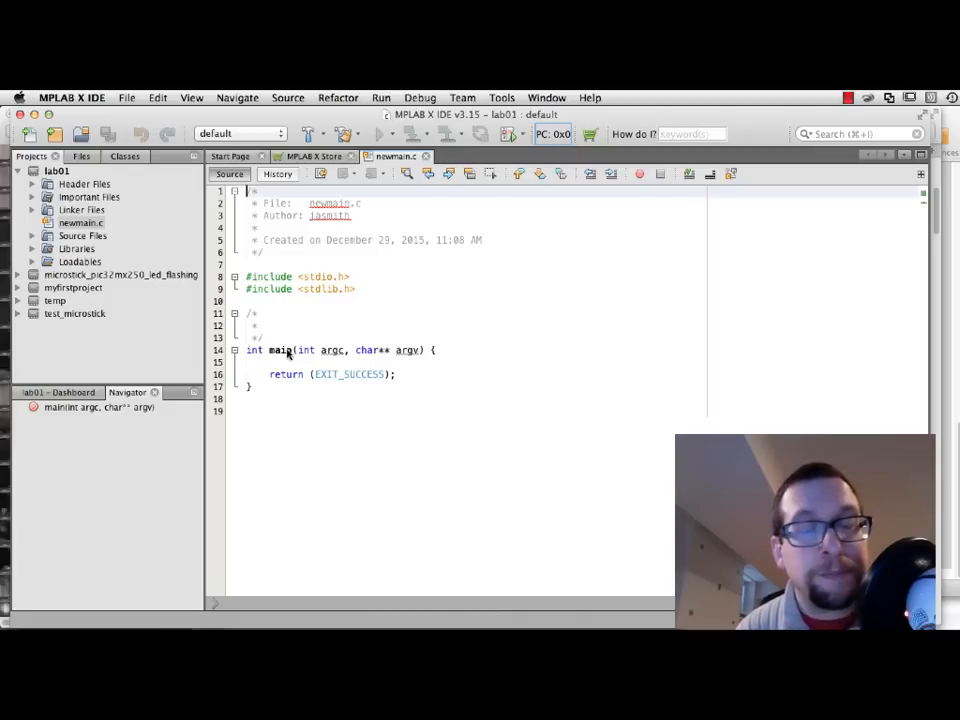
Step: Switch from the newmain.c template to the reference main.c in Smultron
key("cmd+tab")
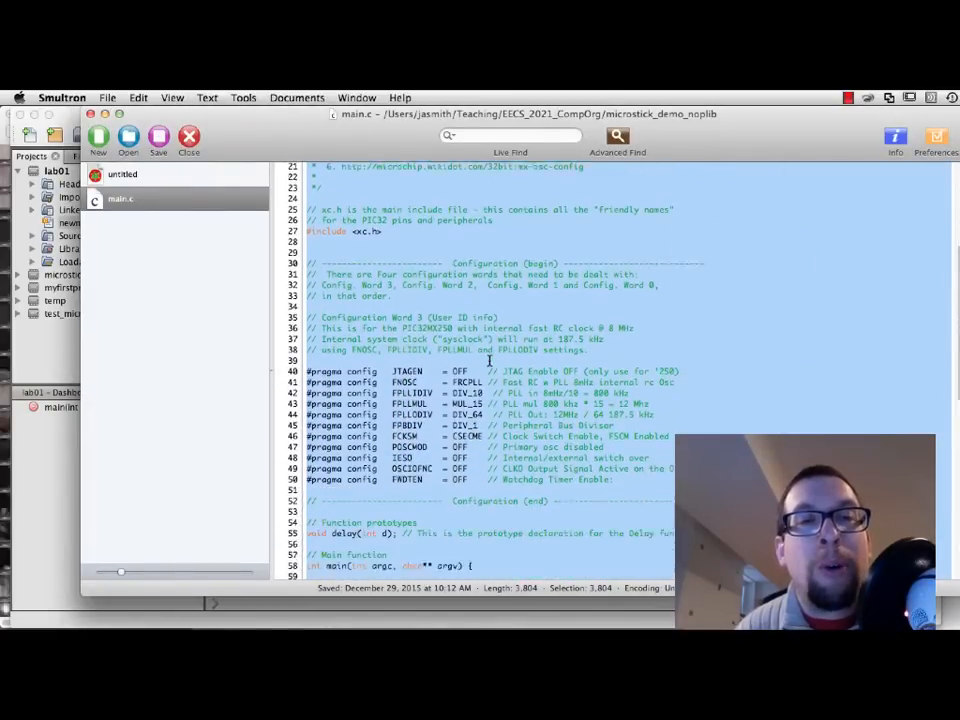
Step: Scroll through Smultron's main.c past the LED loop and delay routine
scroll("down", 3)
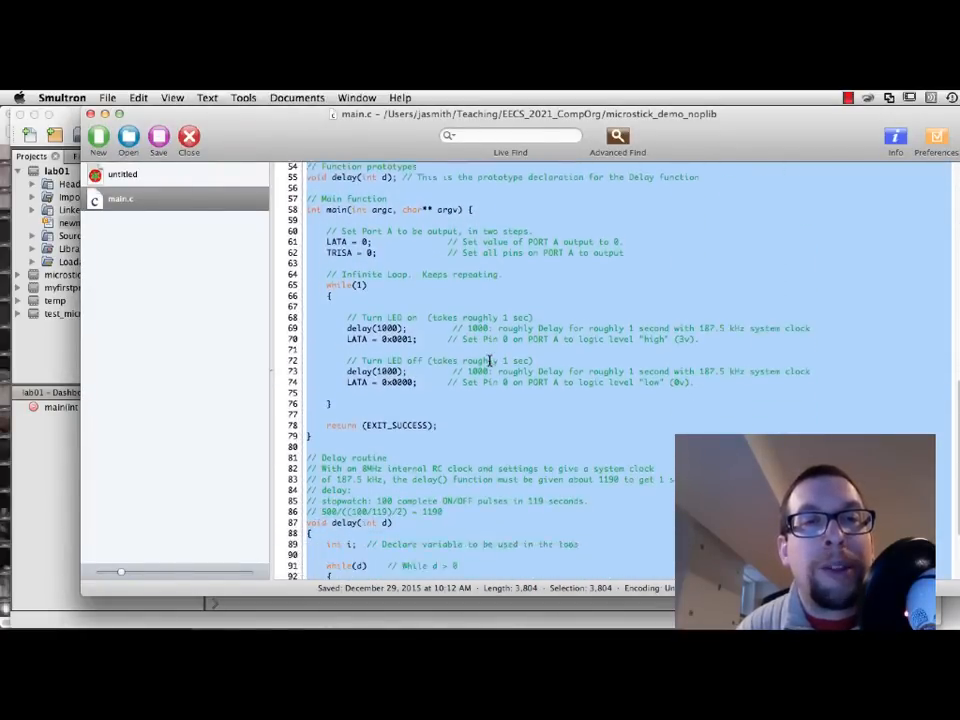
scroll("down", 3)
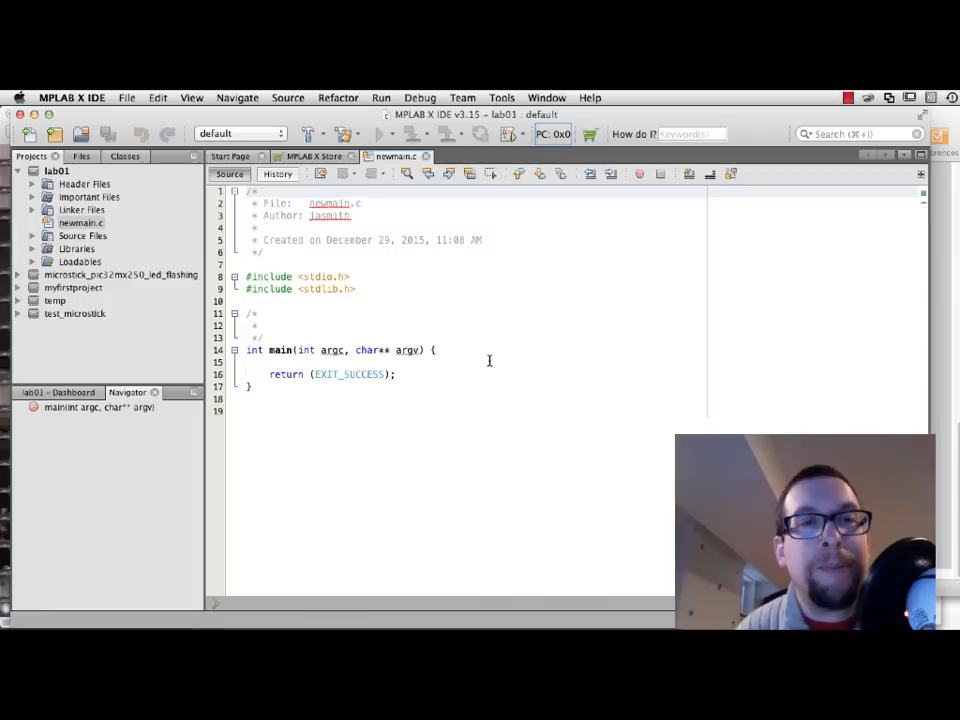
Step: Paste the LED-blink code over newmain.c and review its configuration pragmas and LED-on line
key("cmd+a")
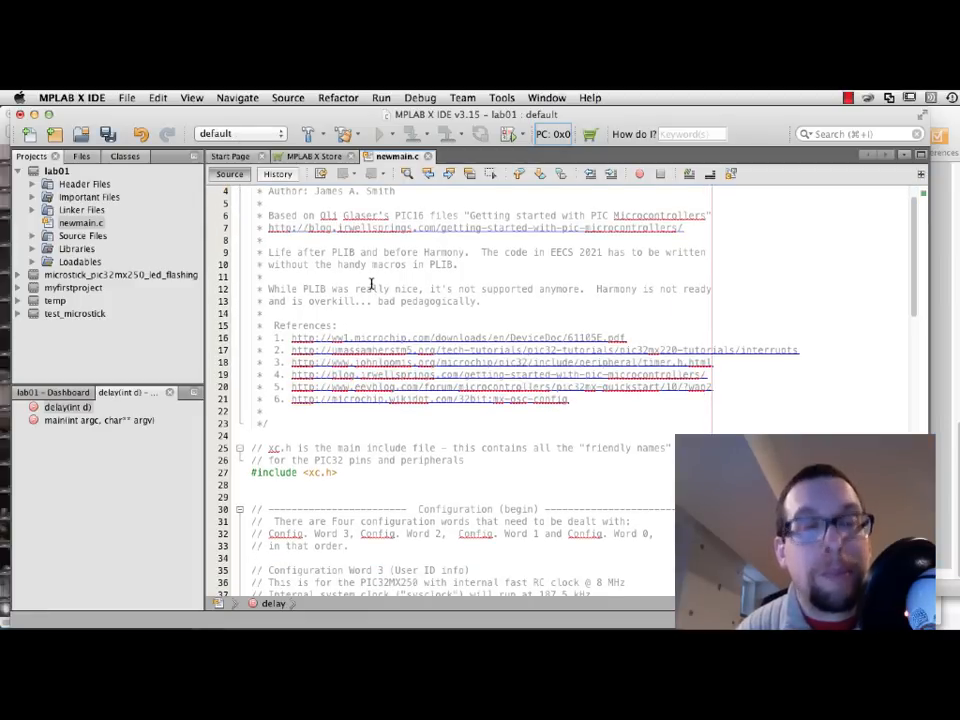
left_click(127, 97)
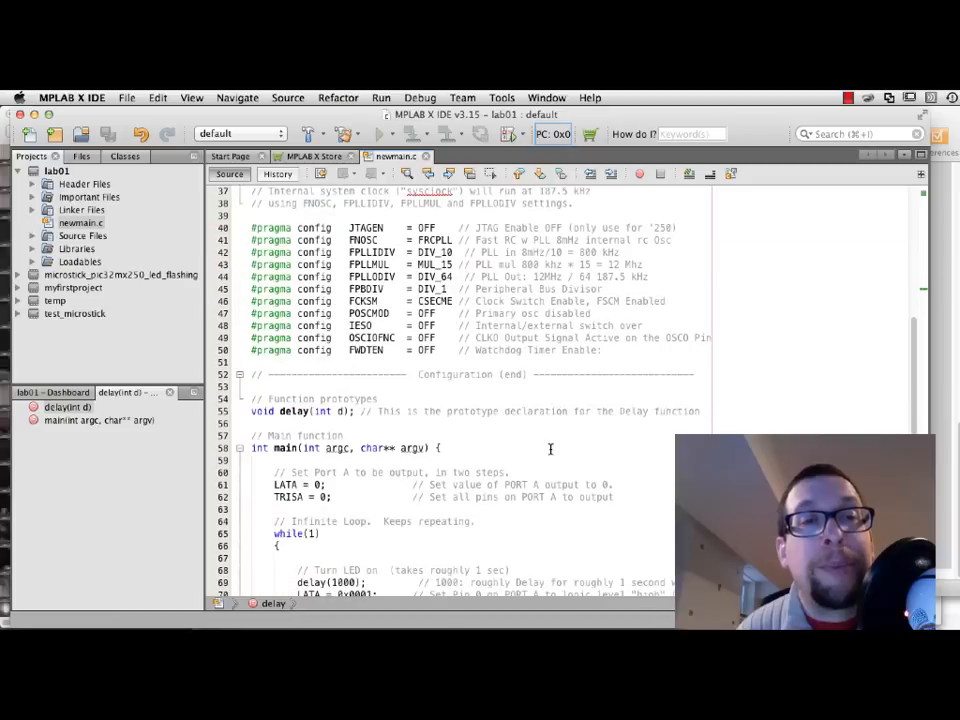
scroll("down", 3)
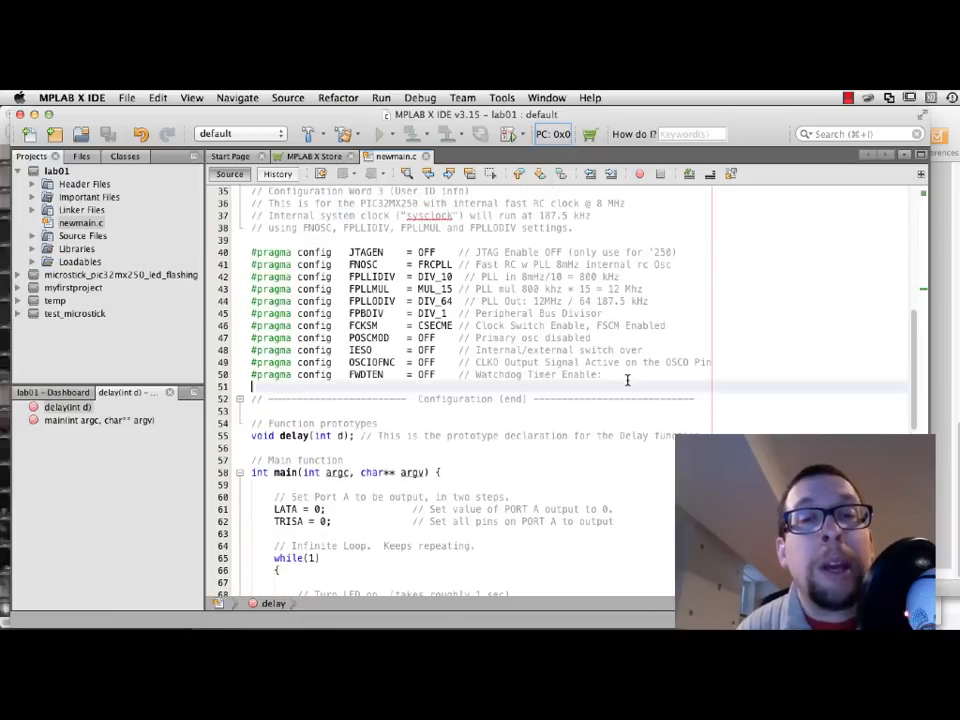
left_click_drag(252, 252, 650, 375)
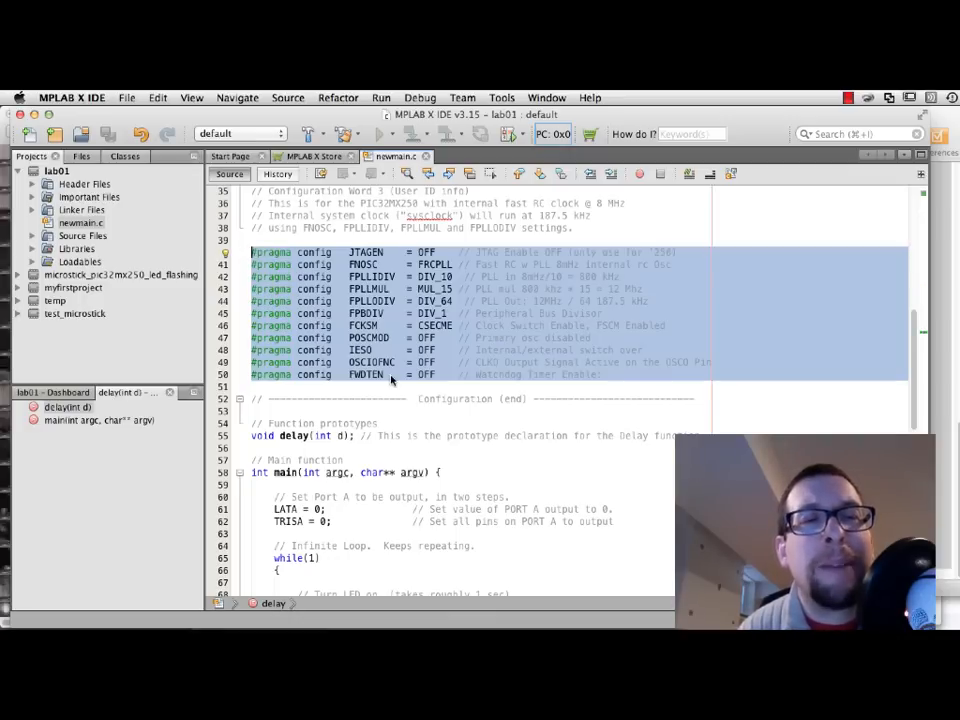
scroll("down", 3)
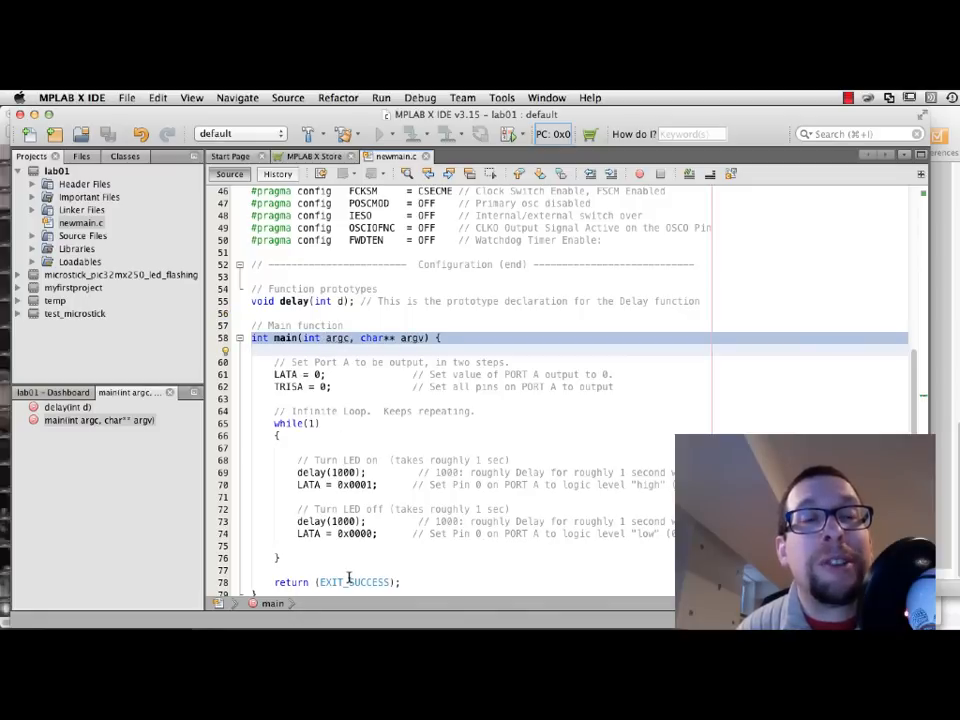
scroll("down", 3)
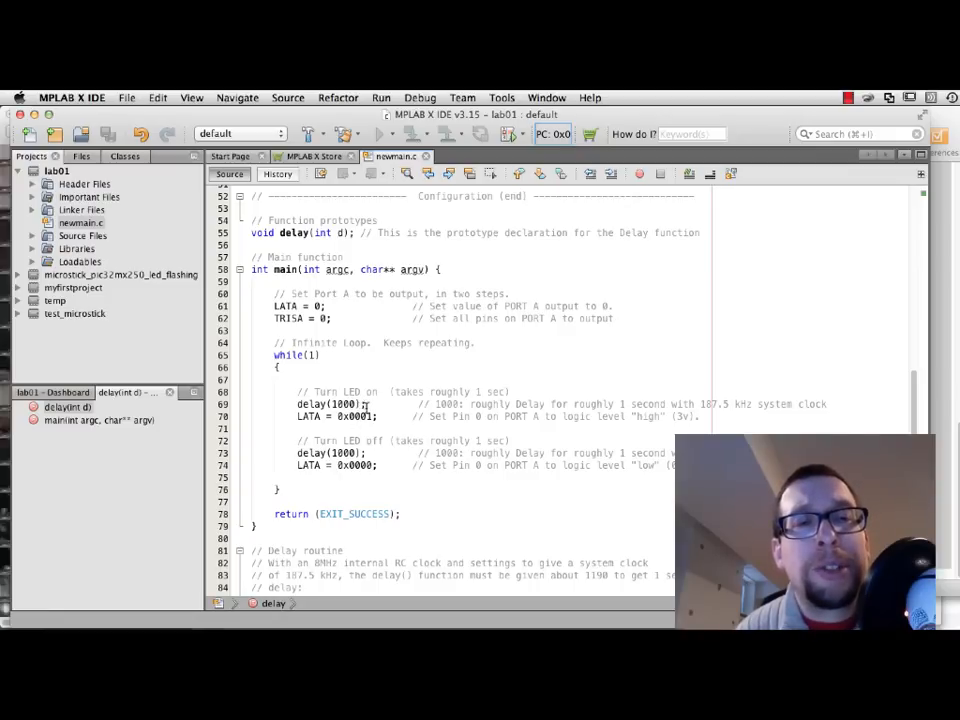
left_click(300, 416)
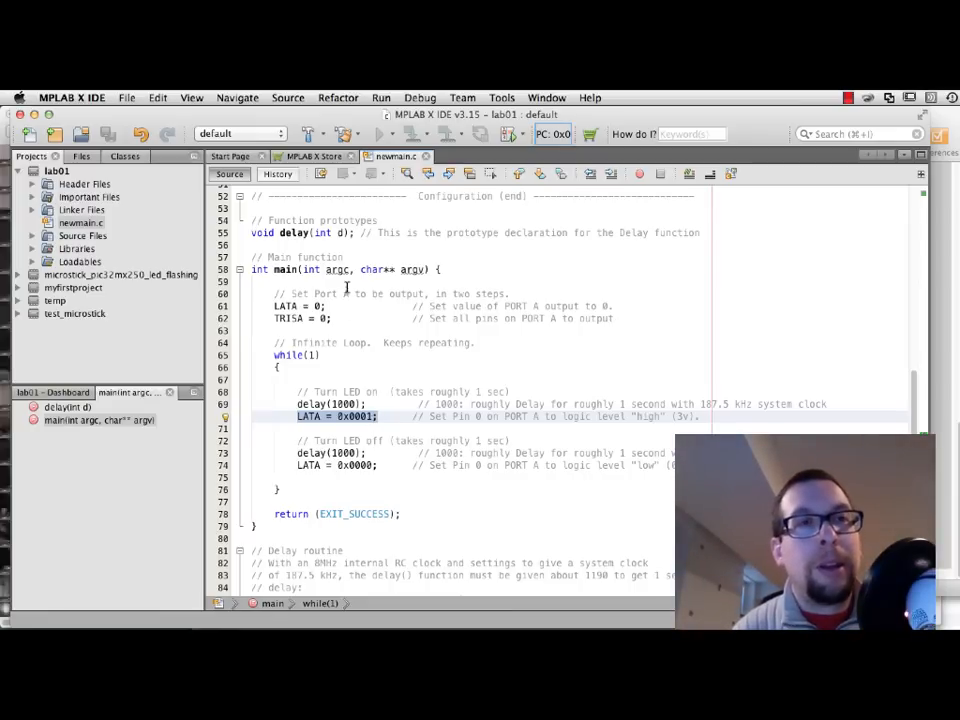
Step: Switch to the Lab 1 wiki and scroll through the compiler, naming and source-file wizard steps
key("cmd+tab")
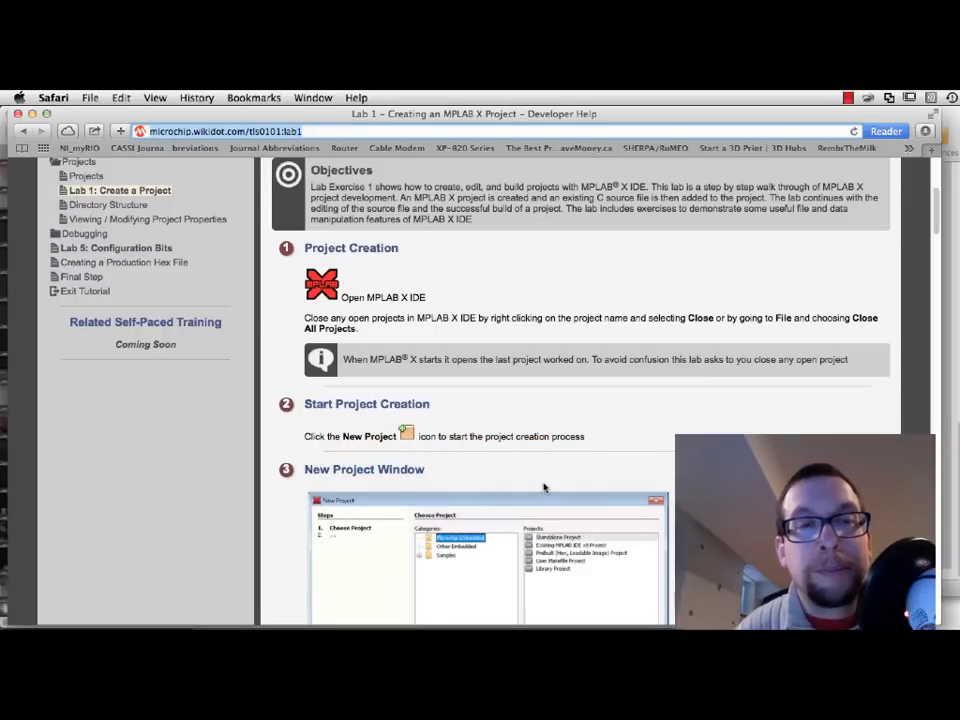
scroll("down", 3)
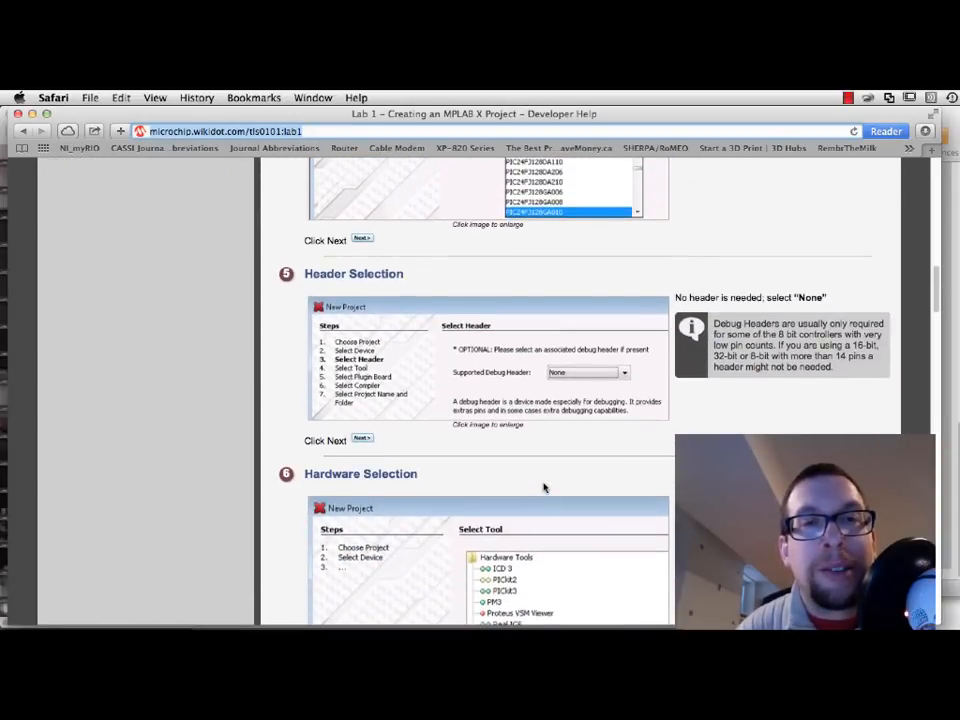
scroll("down", 3)
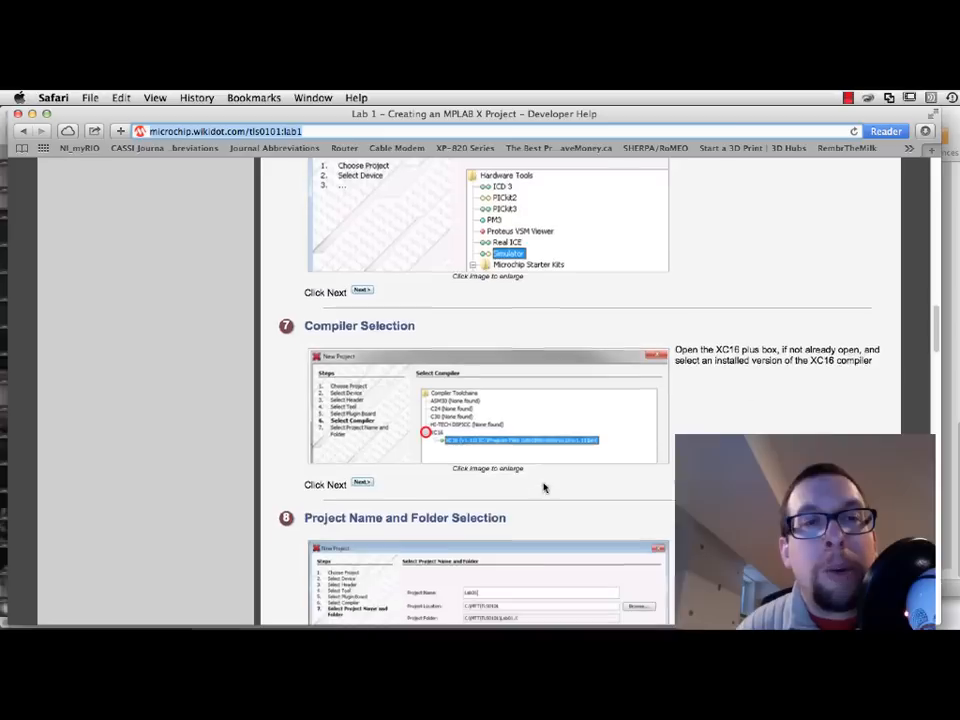
scroll("down", 3)
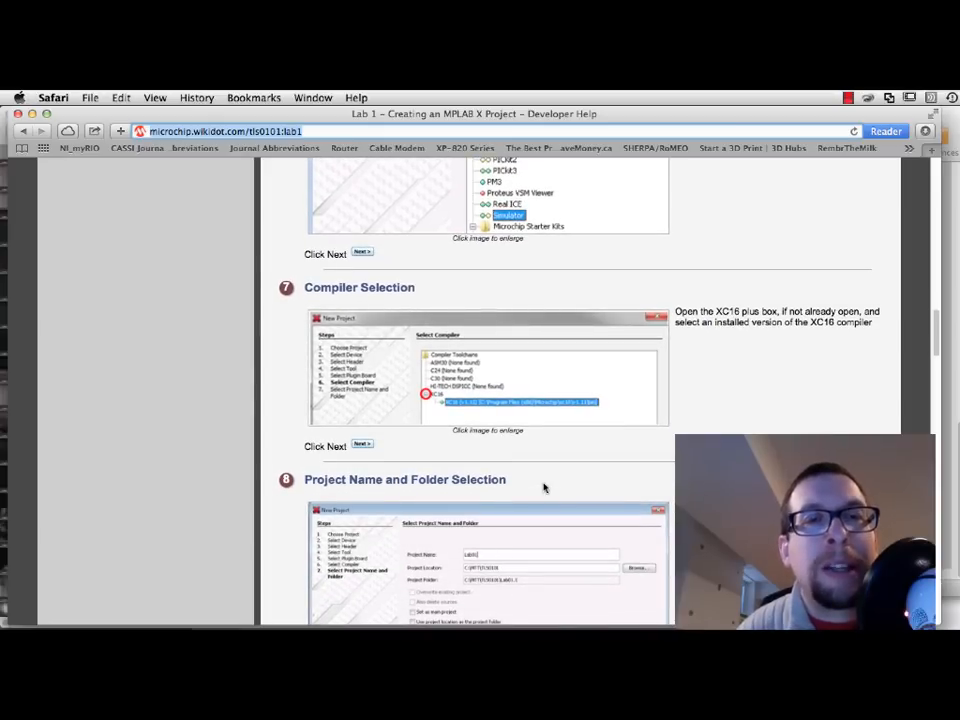
scroll("down", 3)
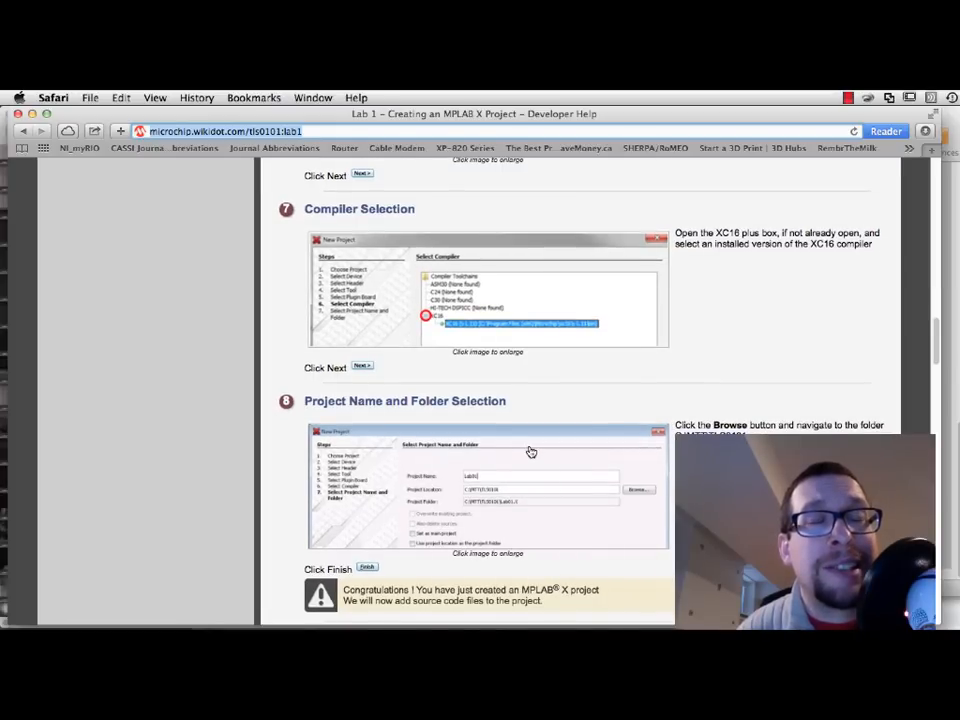
scroll("down", 3)
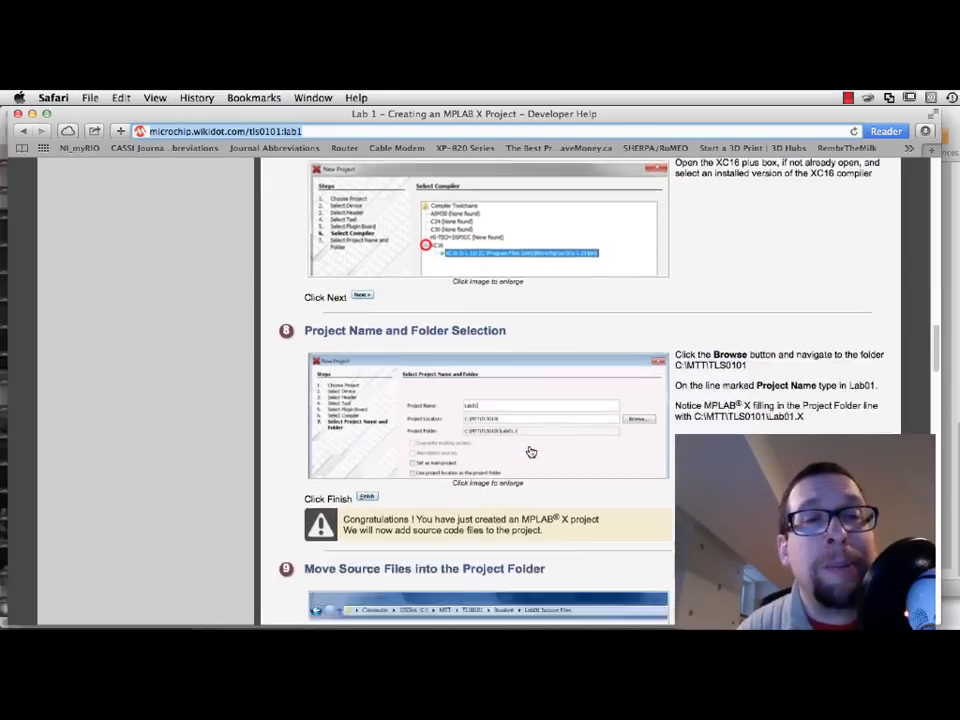
scroll("down", 3)
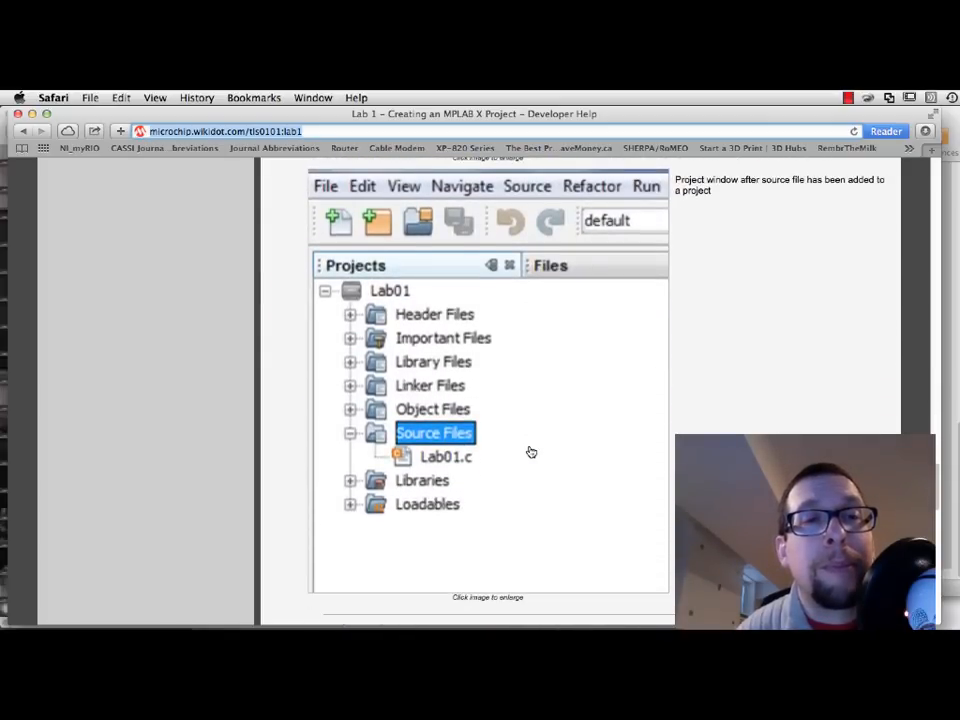
scroll("down", 3)
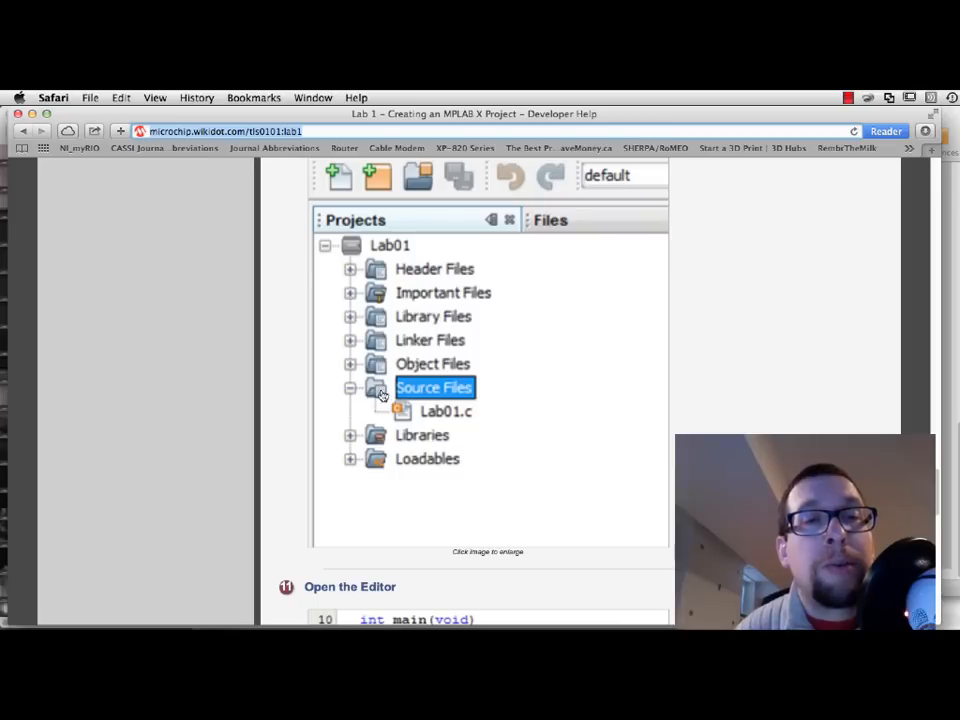
mouse_move(463, 388)
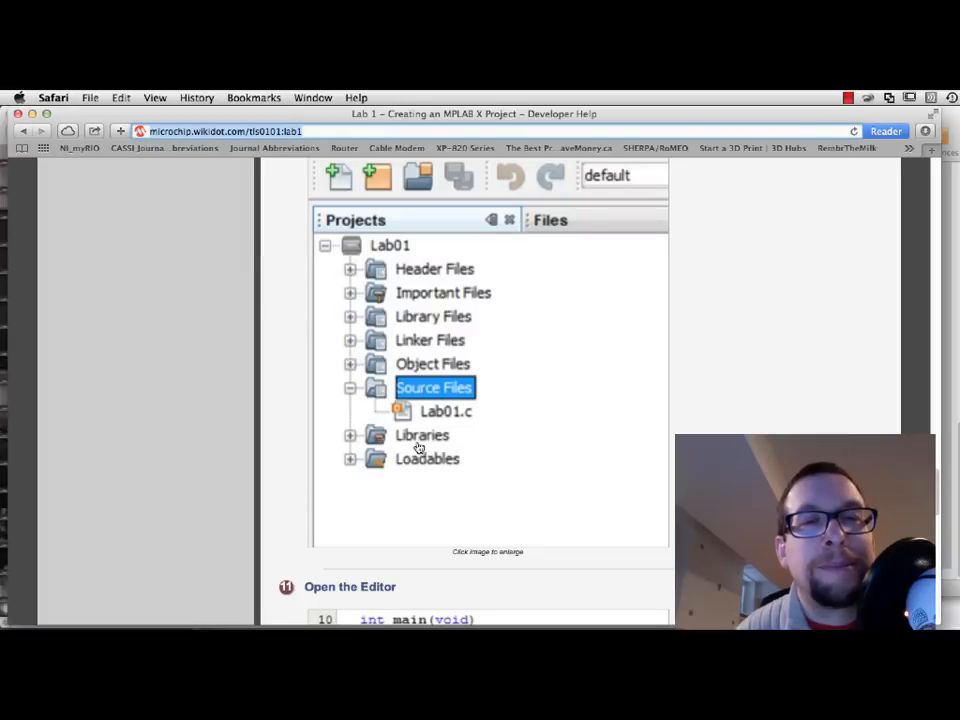
scroll("down", 3)
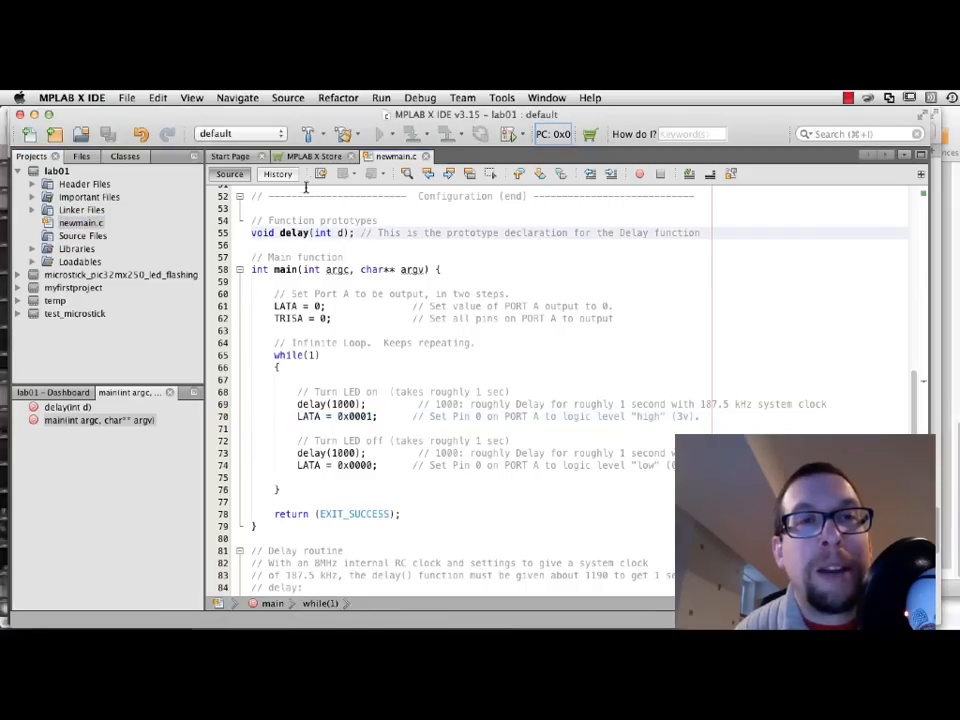
scroll("down", 3)
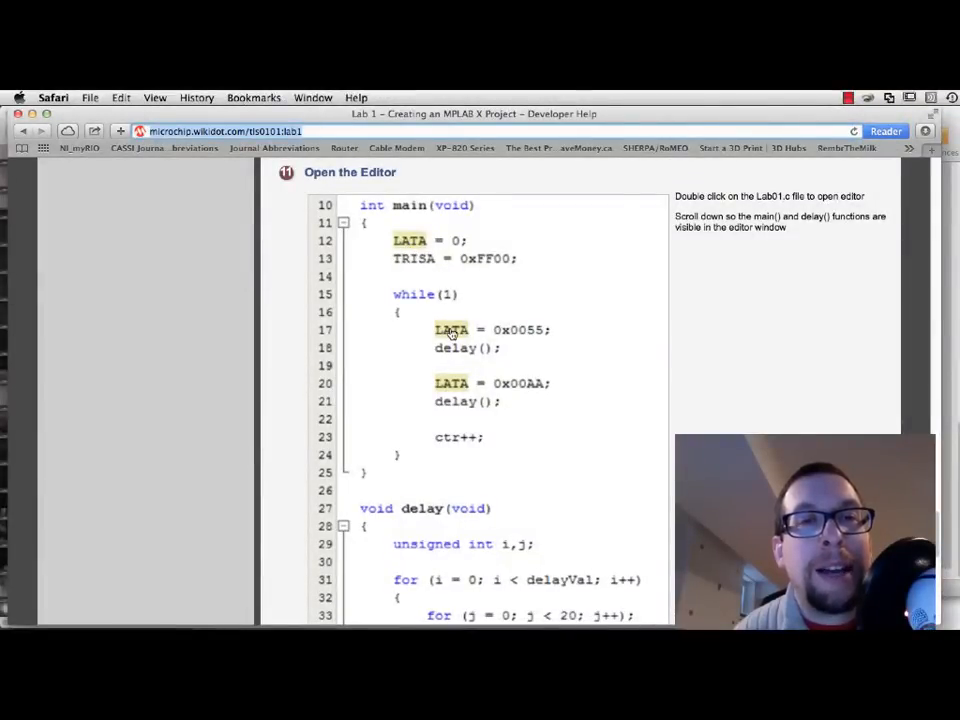
mouse_move(462, 413)
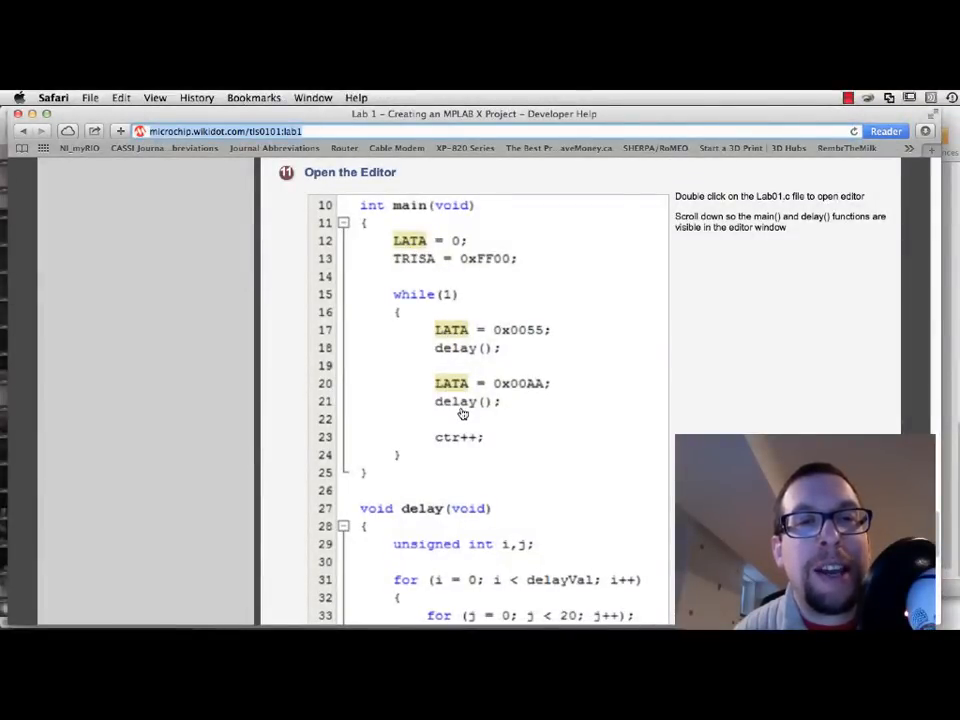
Step: Scroll from the example main and delay code down to the Build the Project congratulations note
scroll("down", 3)
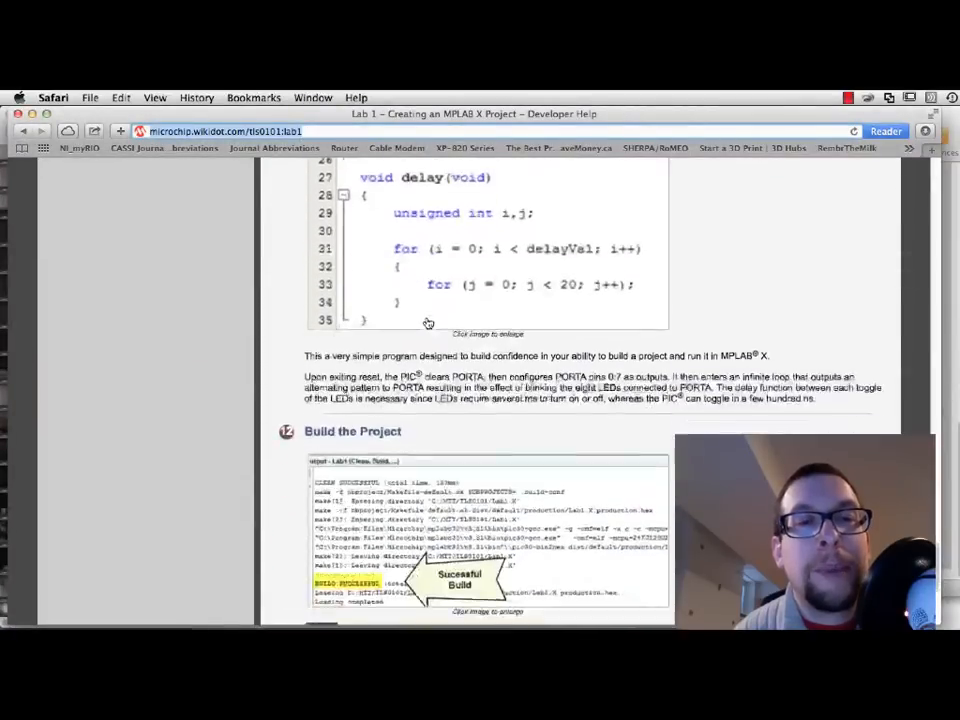
scroll("down", 3)
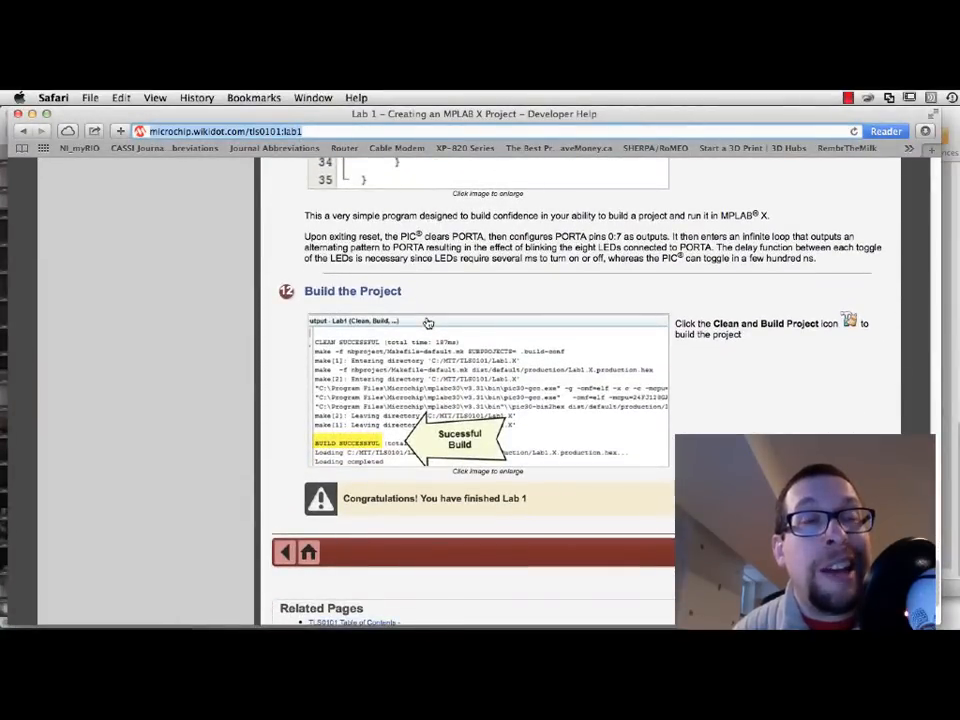